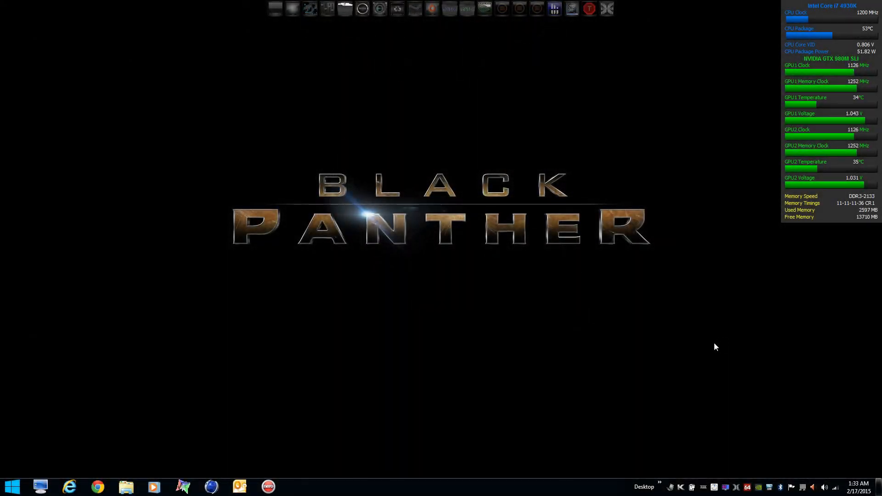
mouse_move(629, 336)
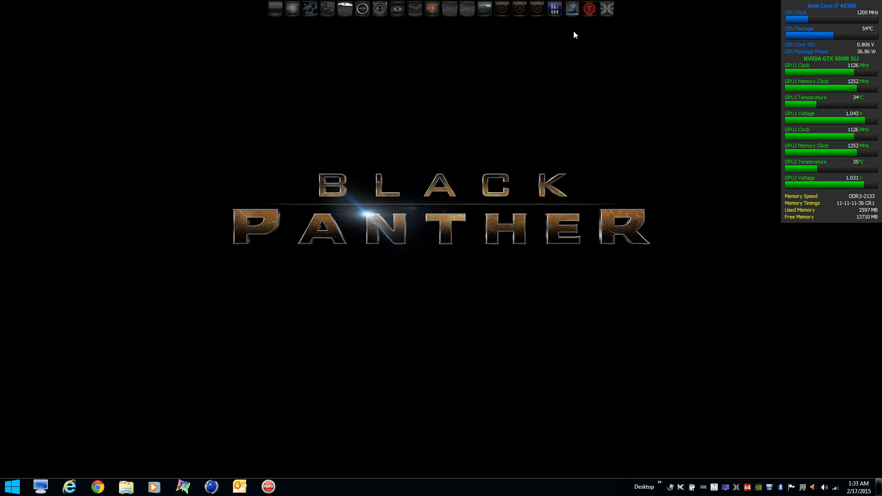
mouse_move(572, 8)
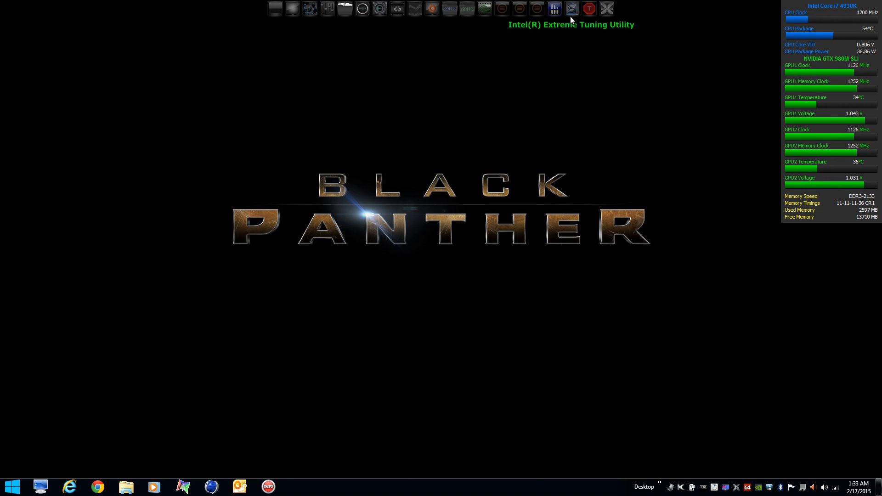
mouse_move(571, 24)
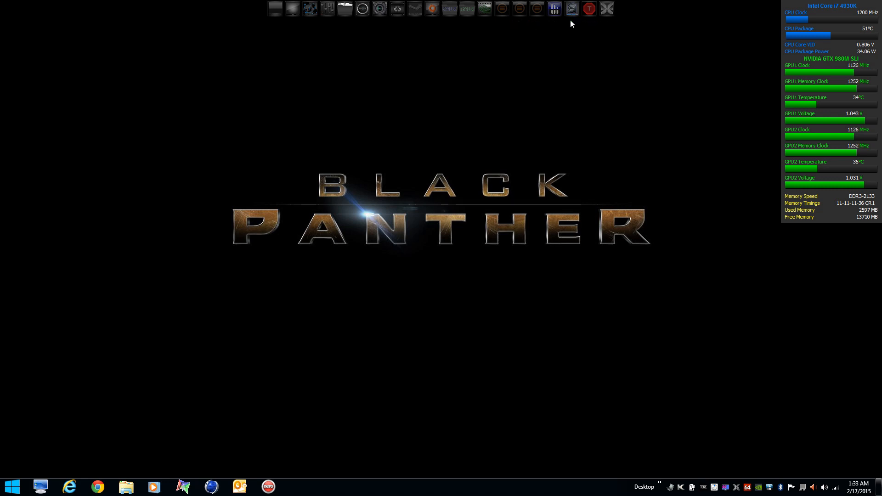
mouse_move(572, 26)
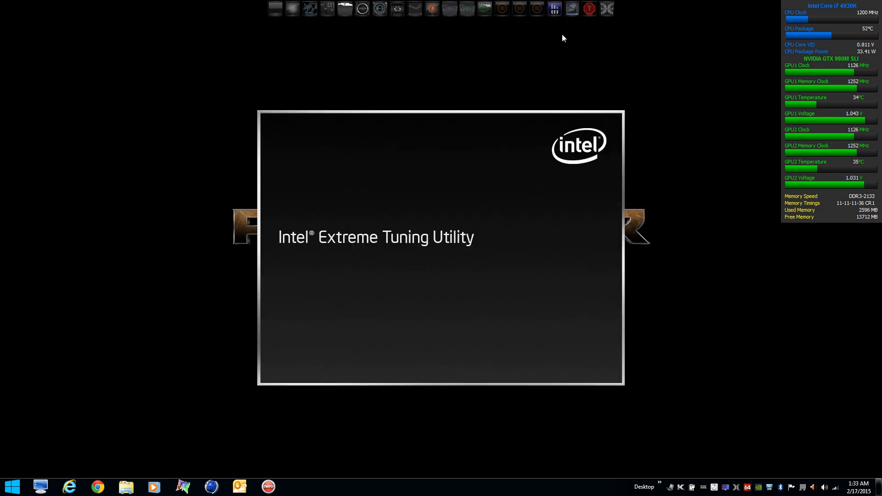
mouse_move(660, 185)
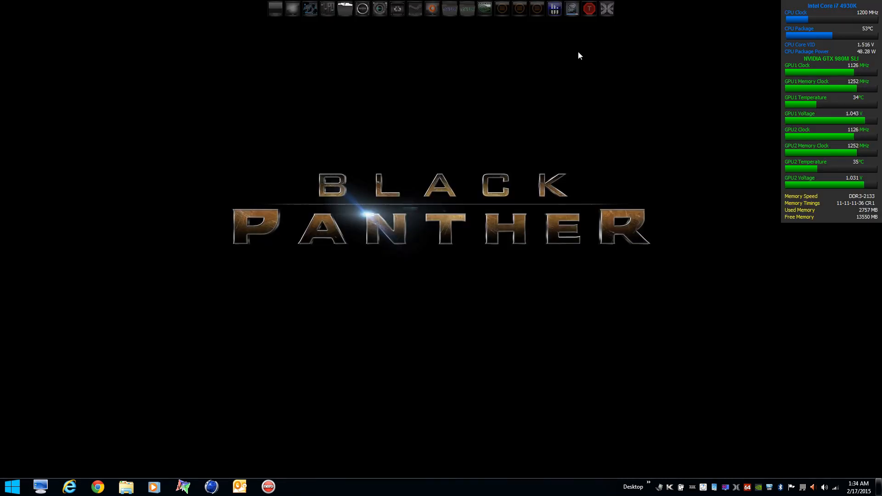
mouse_move(589, 8)
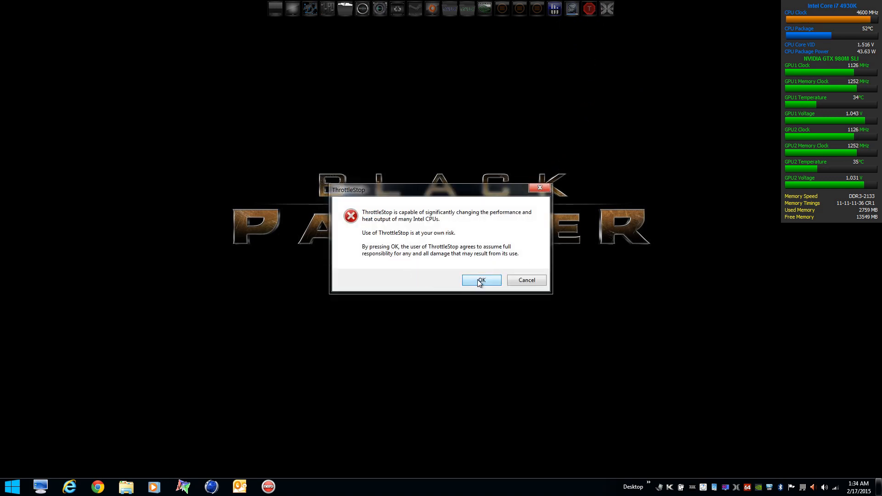
Step: Accept the ThrottleStop risk warning so the main monitoring window appears
click(480, 281)
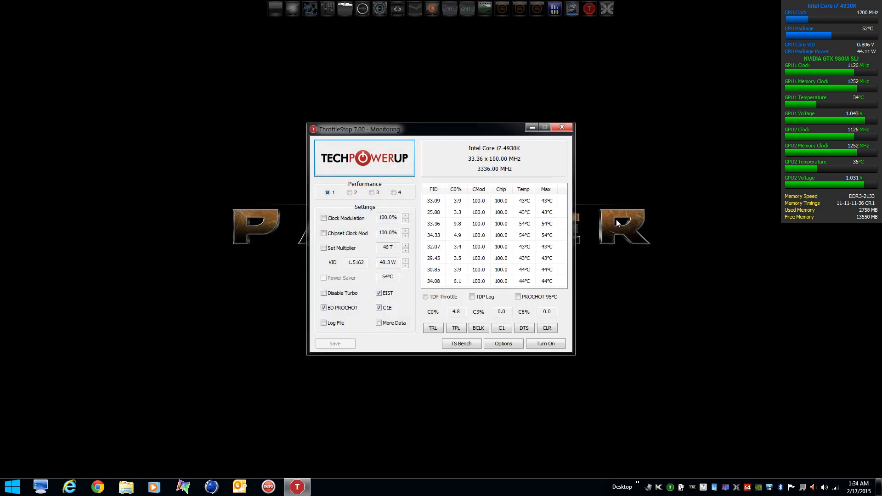
mouse_move(561, 282)
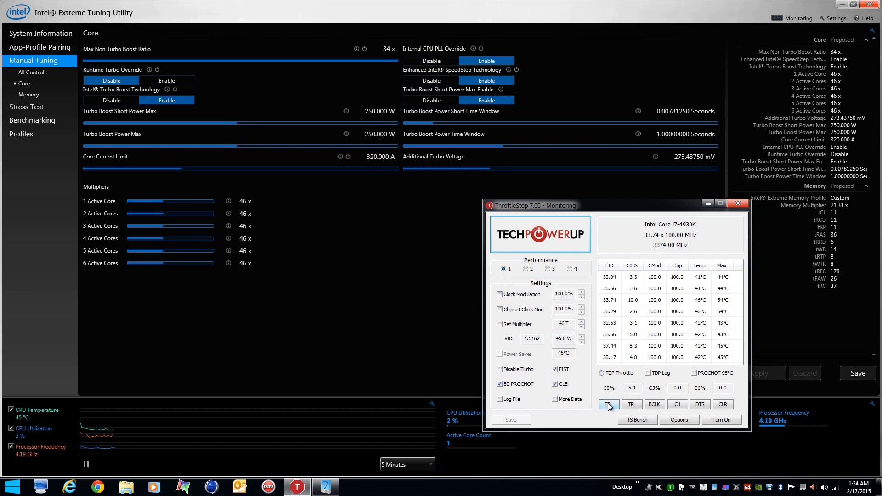
Step: Raise the Turbo Power Limits PP0 Current Limit to 325 and apply it
click(609, 404)
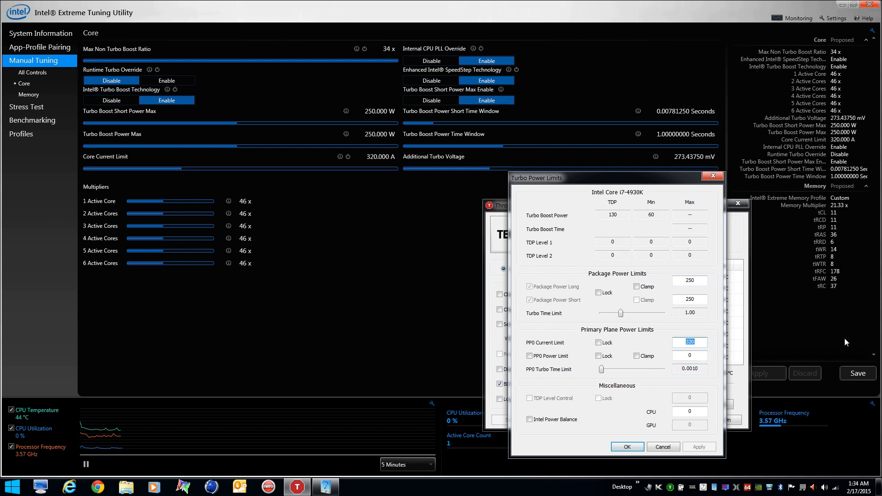
text(325)
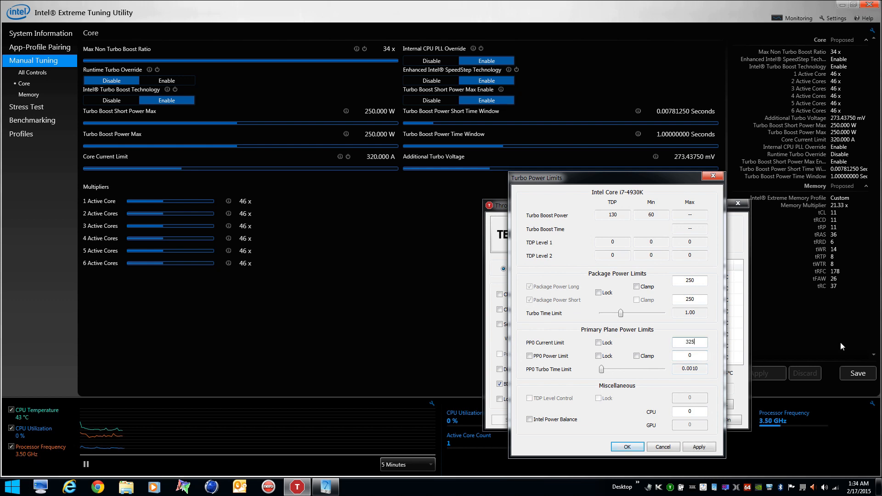
click(699, 446)
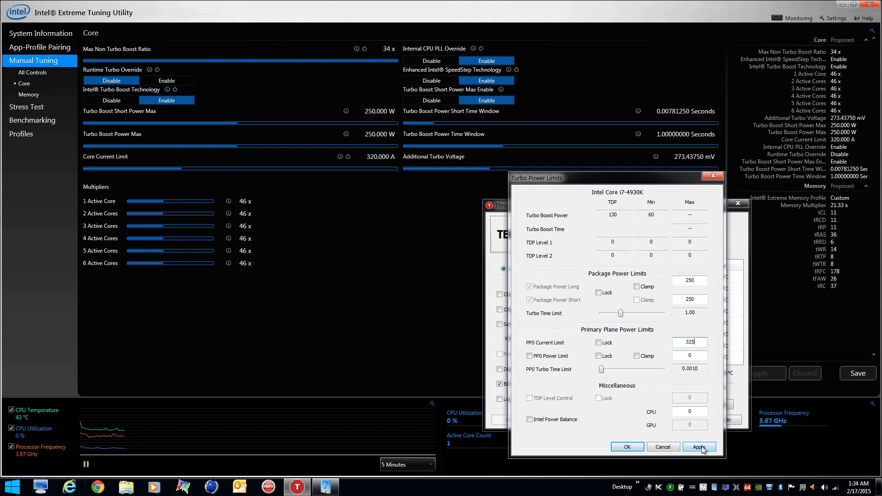
click(699, 446)
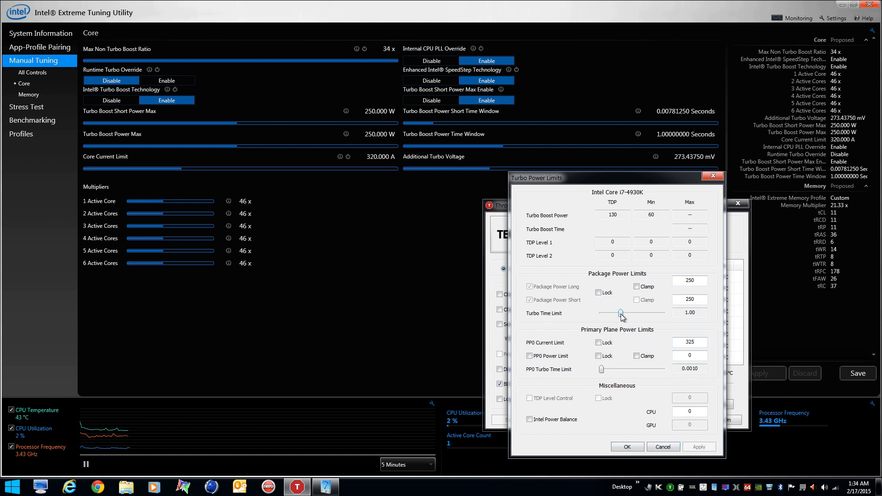
drag(621, 312, 601, 312)
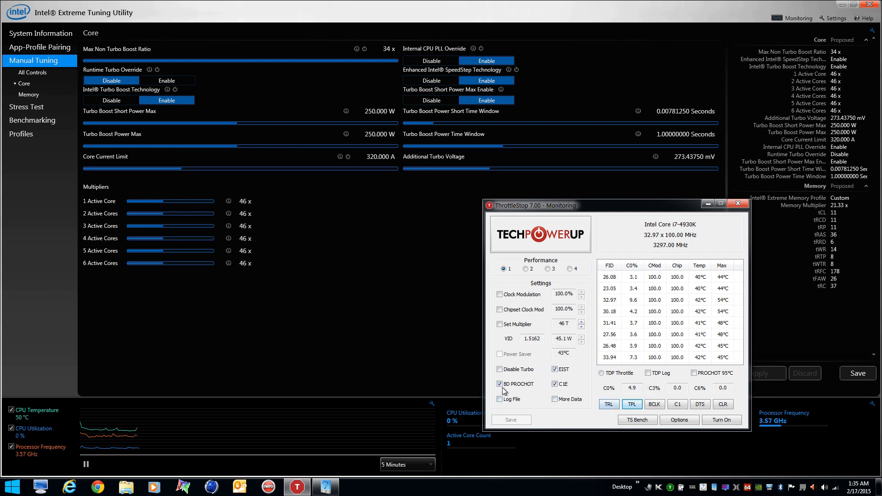
Step: Toggle BD PROCHOT, Set Multiplier and chipset clock modulation for the Performance, Game and Internet profiles
click(500, 384)
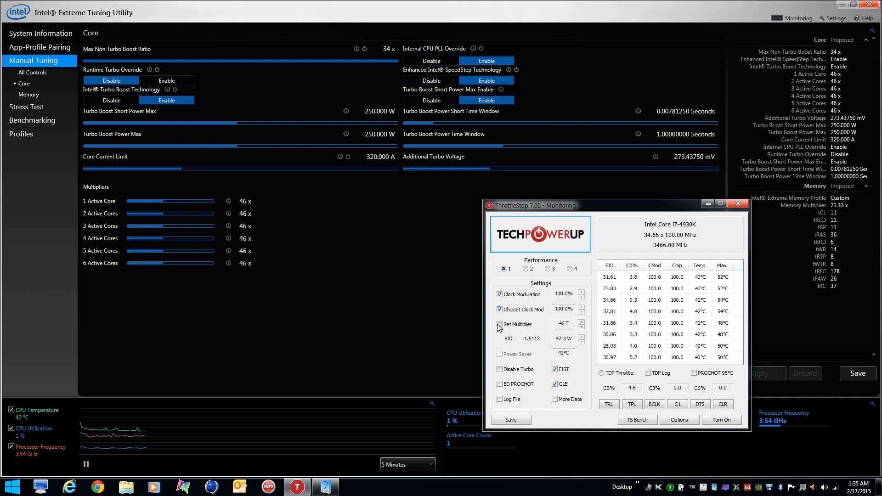
click(498, 325)
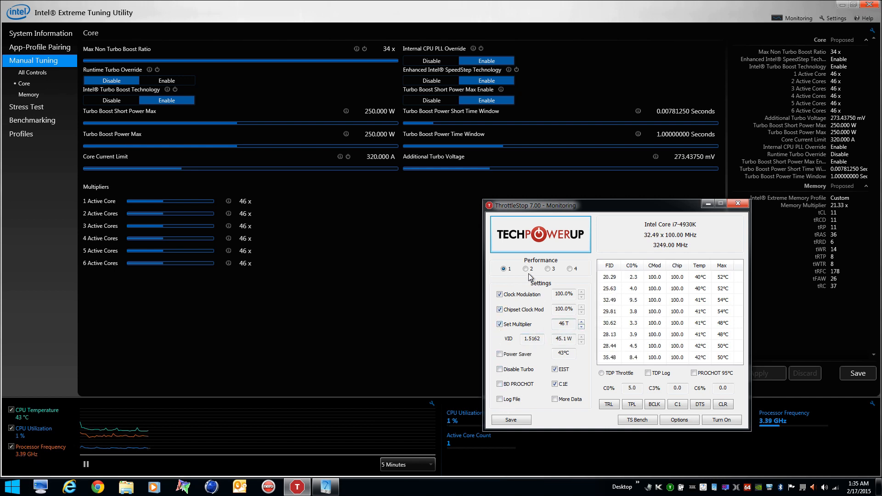
click(526, 268)
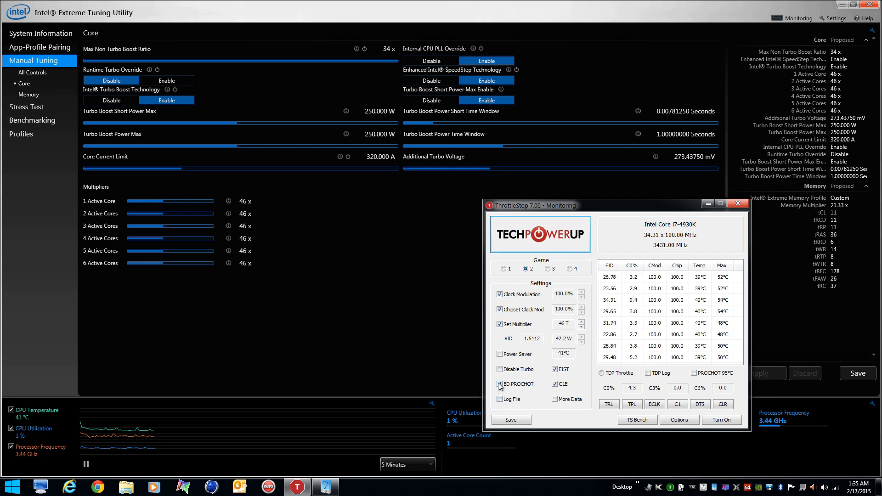
click(499, 384)
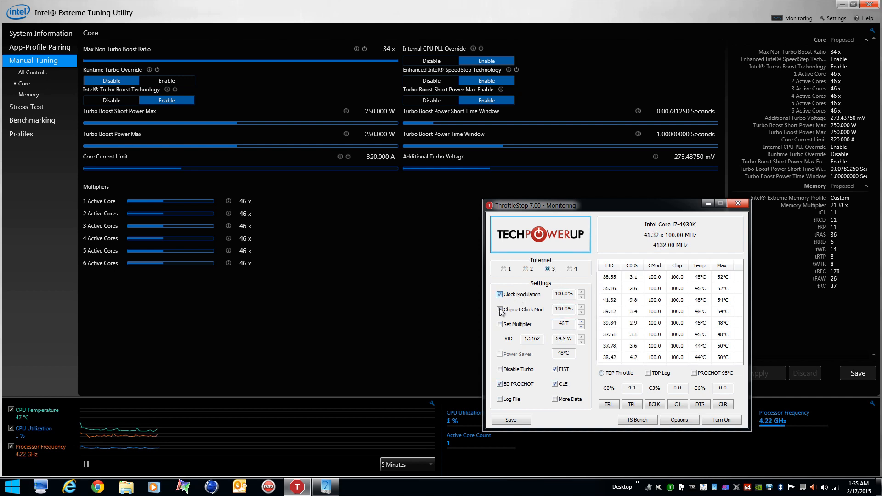
click(498, 310)
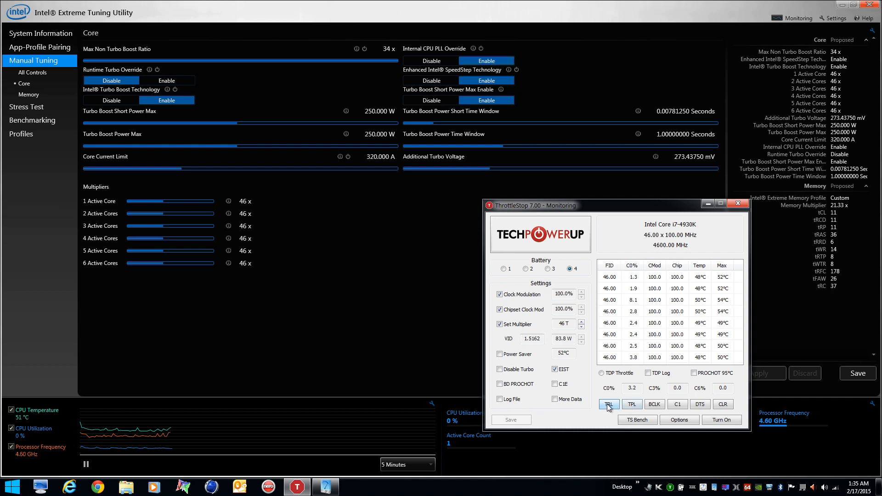
Step: Review the turbo ratio limits for the Performance and Game profiles, leaving them at 46
click(608, 405)
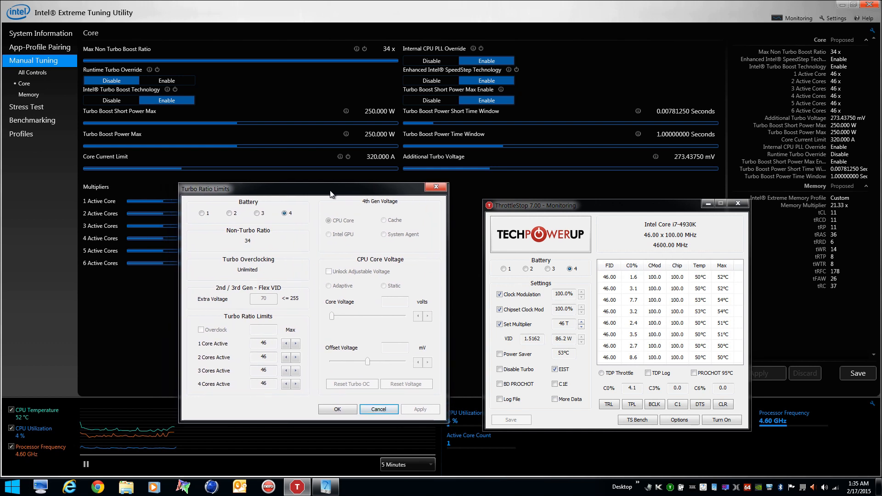
mouse_move(365, 252)
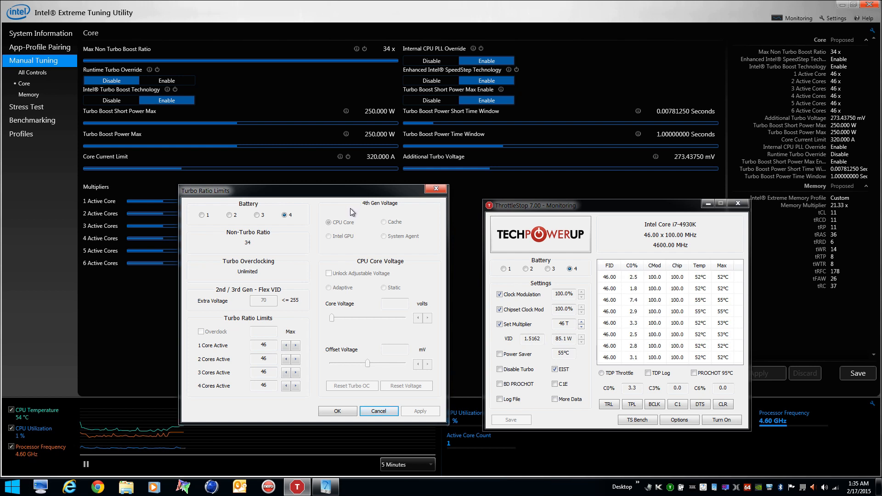
mouse_move(319, 246)
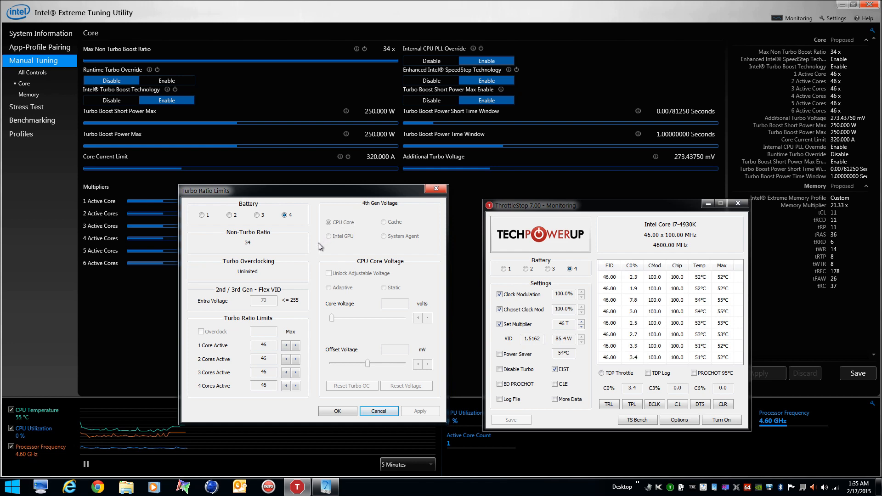
mouse_move(250, 359)
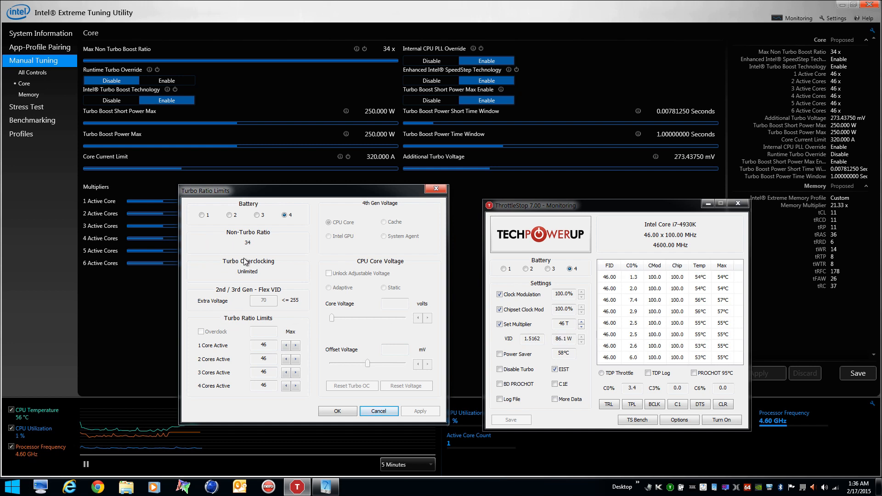
mouse_move(360, 311)
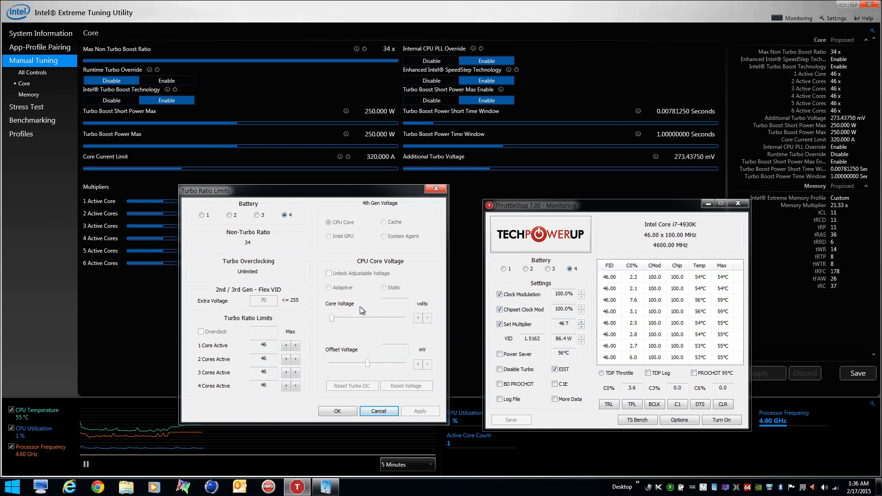
mouse_move(385, 241)
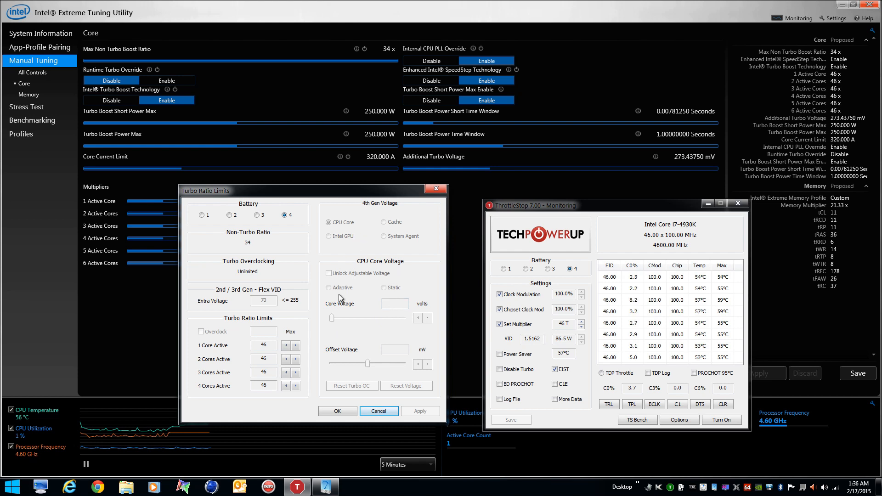
mouse_move(223, 234)
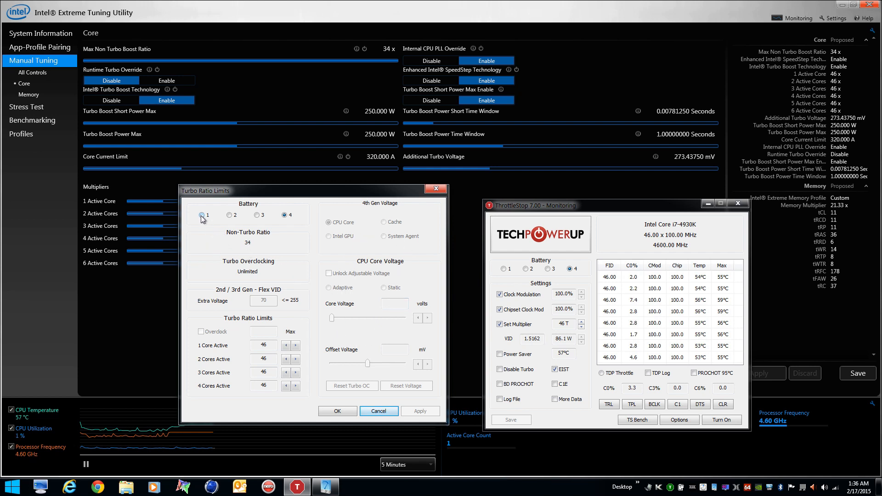
click(202, 215)
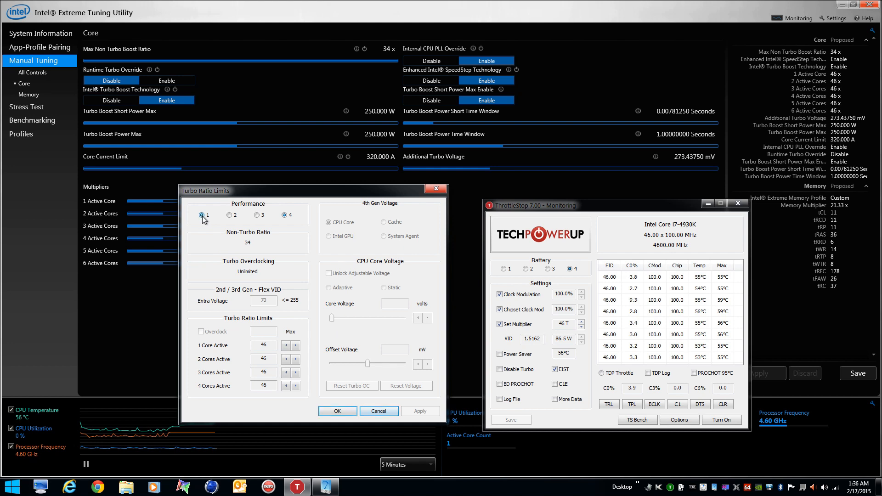
click(201, 214)
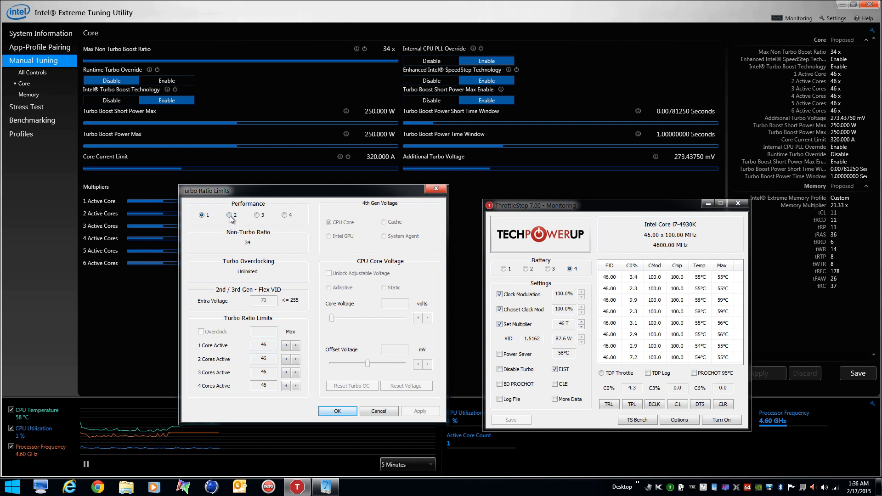
click(229, 216)
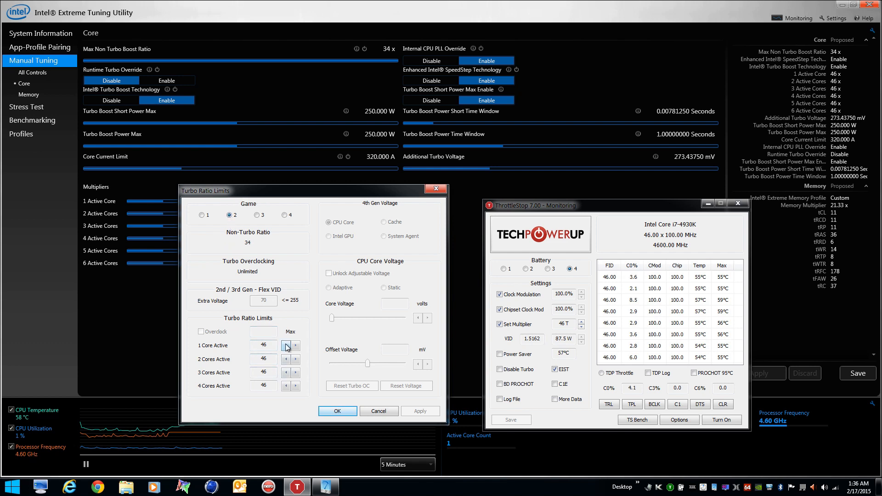
Step: Lower the turbo ratios to 43 for Internet and 40 for Battery, then confirm the limits
click(286, 345)
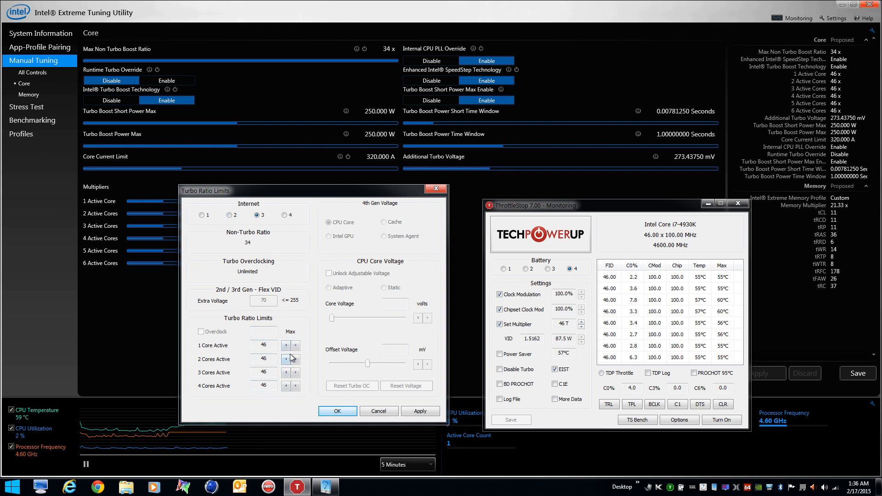
click(286, 346)
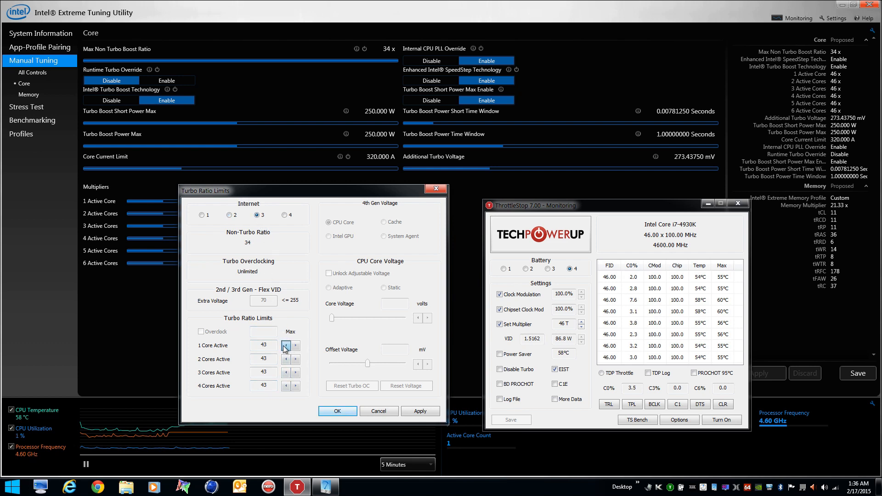
click(295, 345)
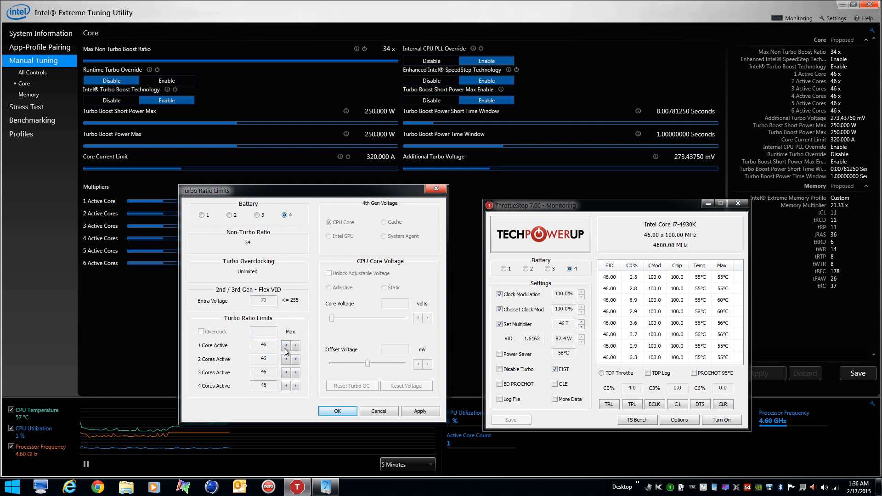
click(285, 345)
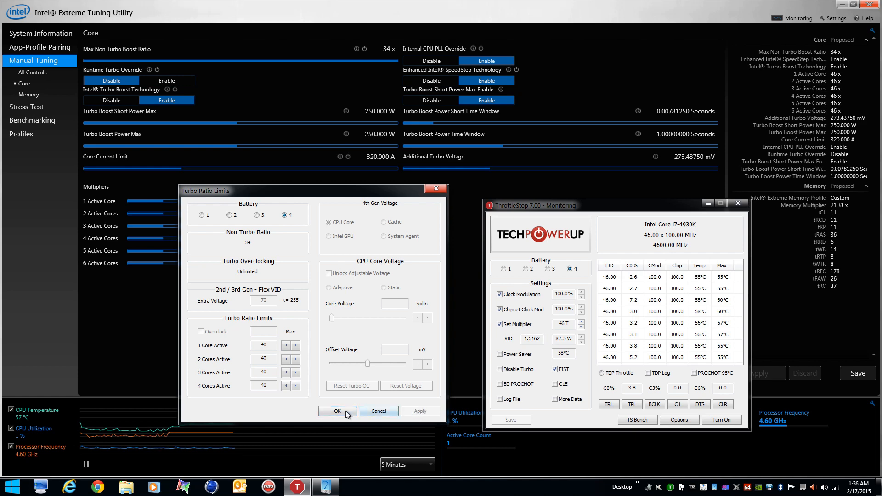
click(337, 412)
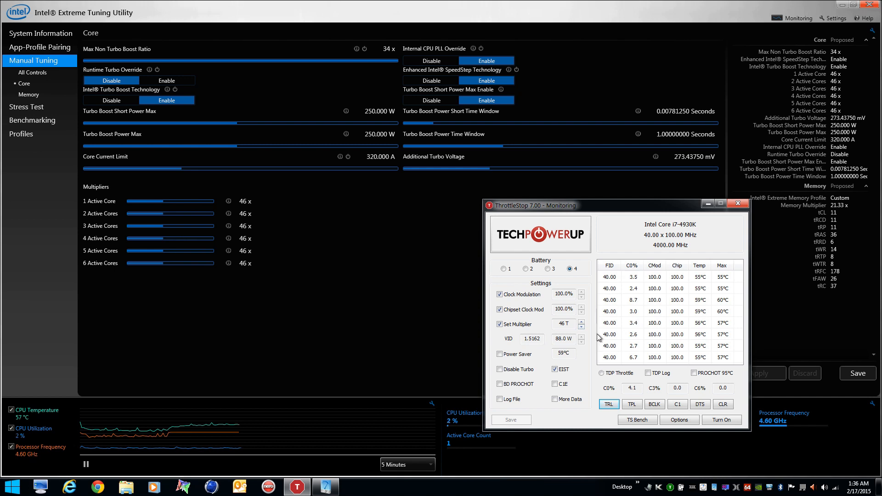
Step: Set the Battery profile multiplier to 40 and the Internet multiplier to 43
click(581, 327)
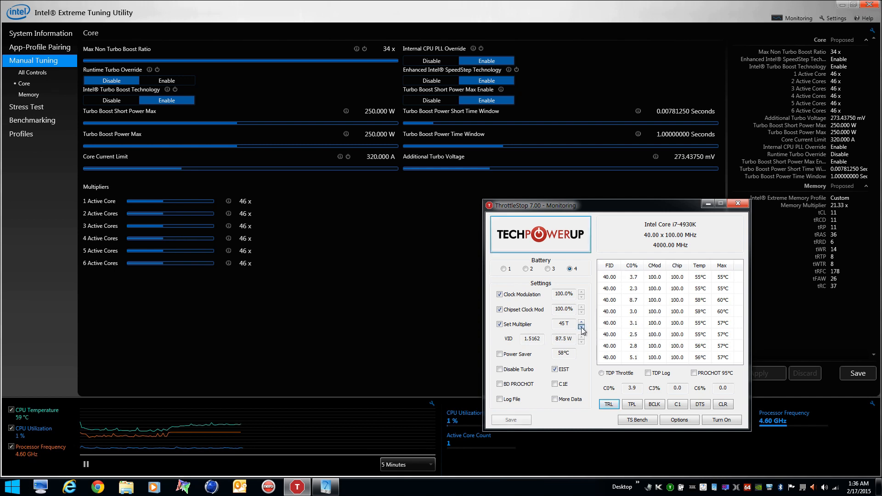
click(582, 328)
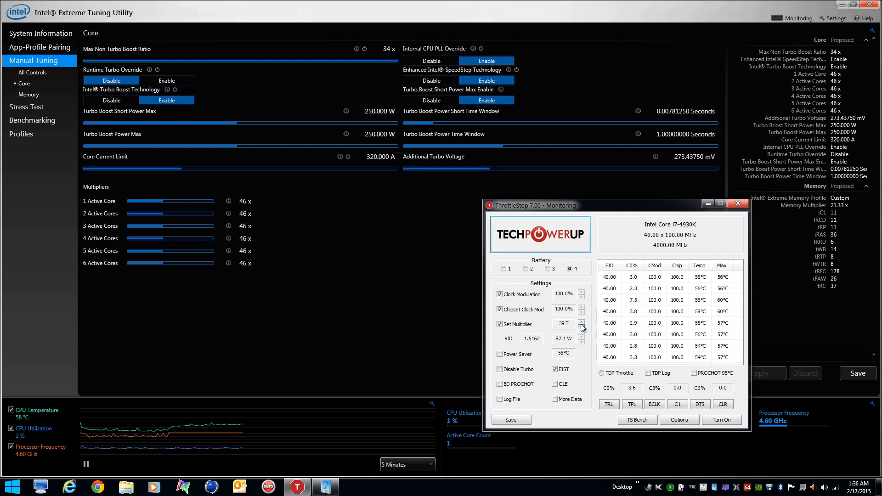
click(581, 322)
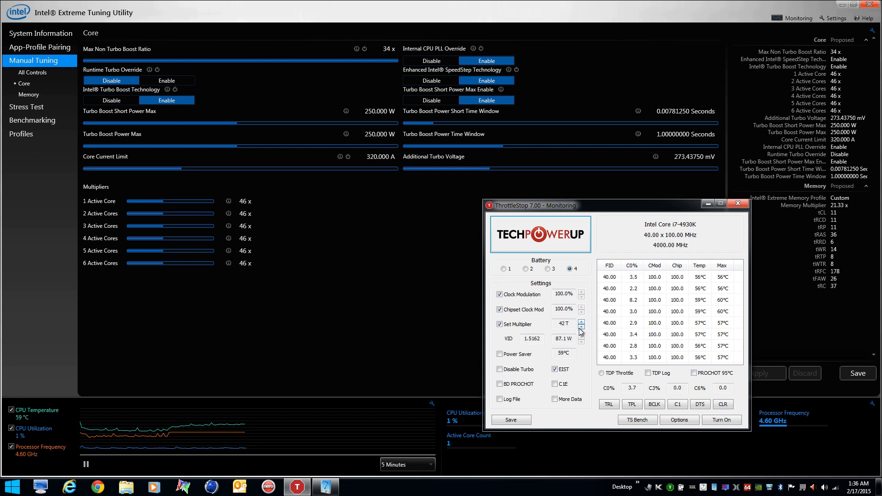
click(581, 327)
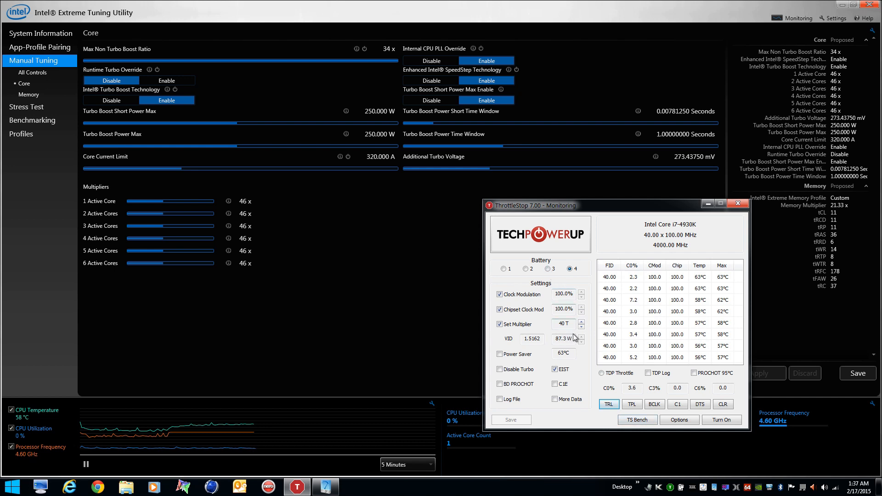
click(581, 321)
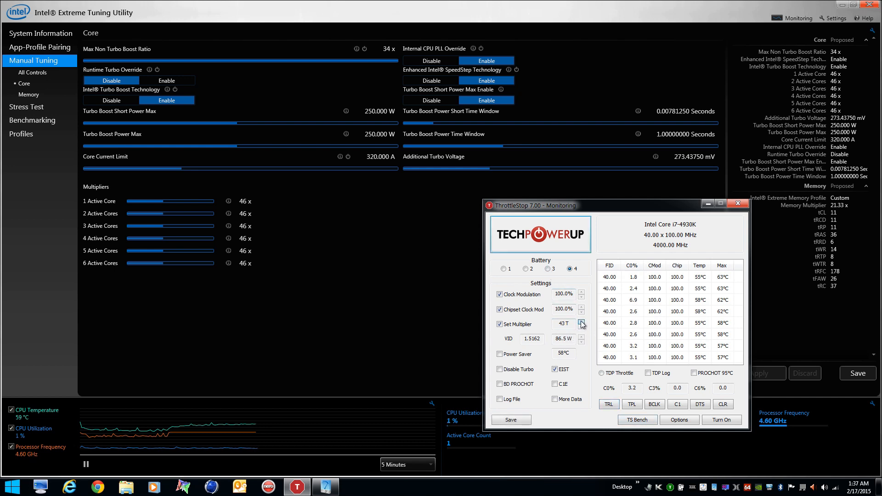
click(581, 327)
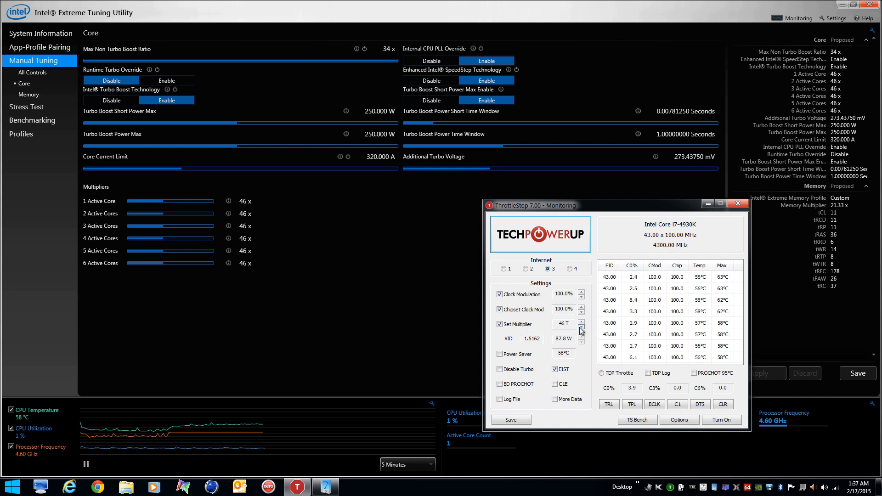
click(582, 328)
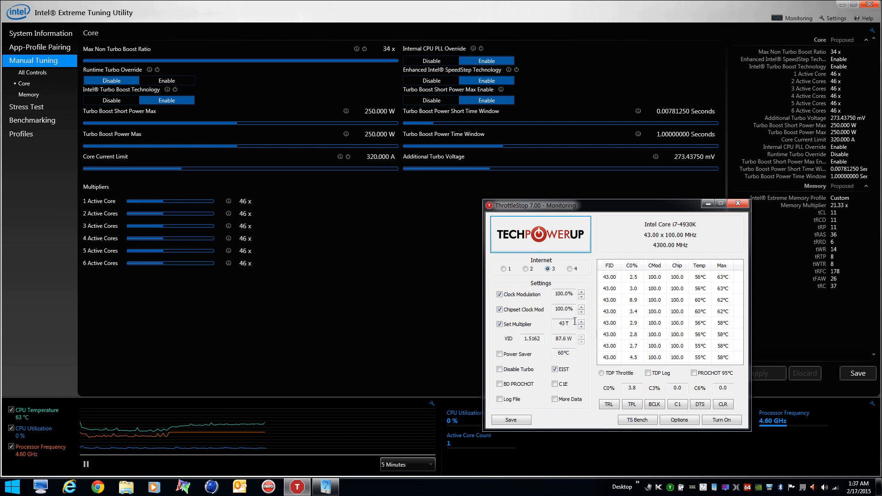
Step: Check the Performance, Game and Battery multipliers, return to Performance and save the profile settings
click(525, 269)
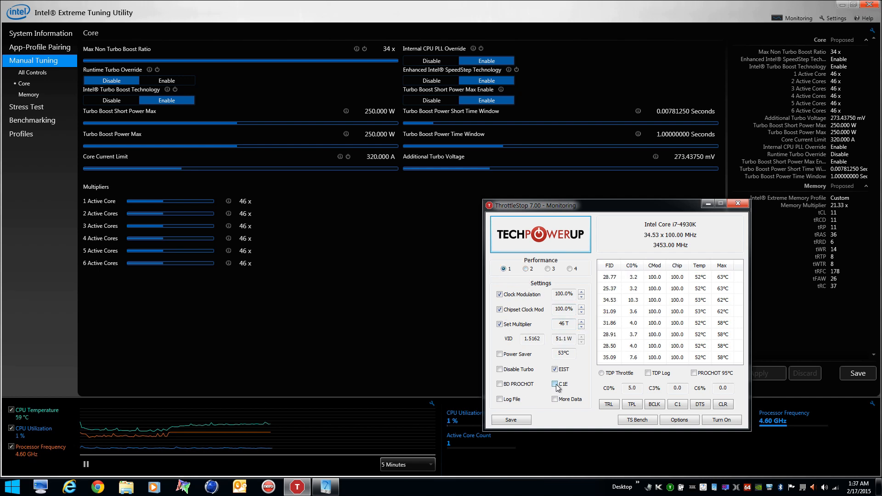
click(557, 384)
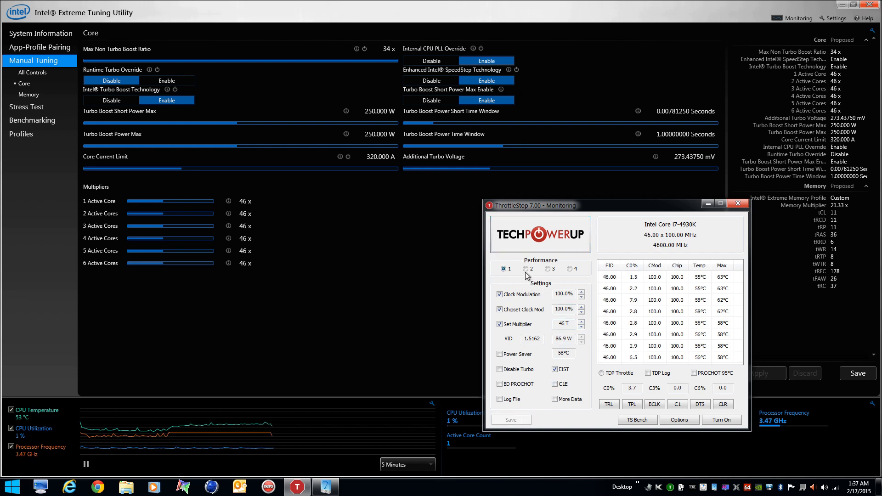
click(526, 268)
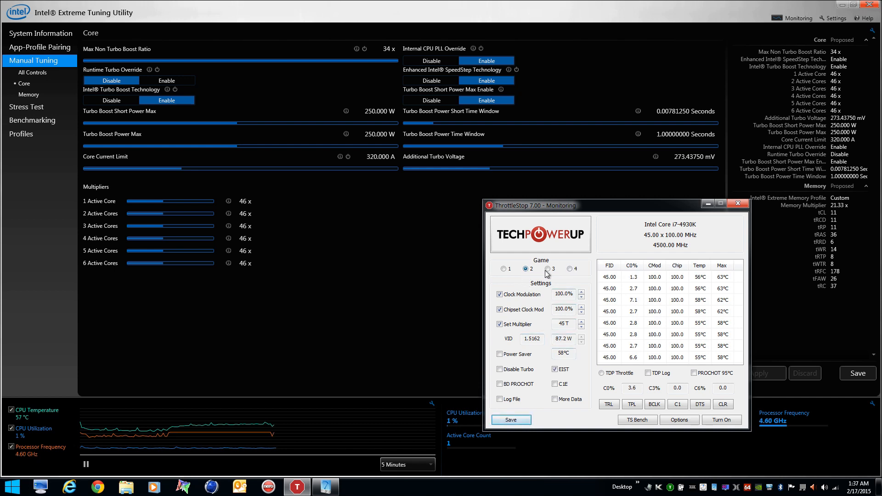
click(573, 269)
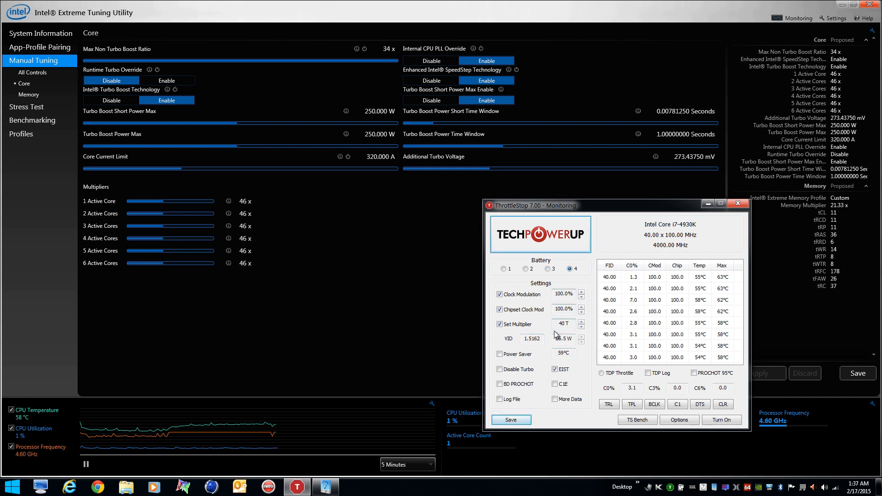
click(503, 270)
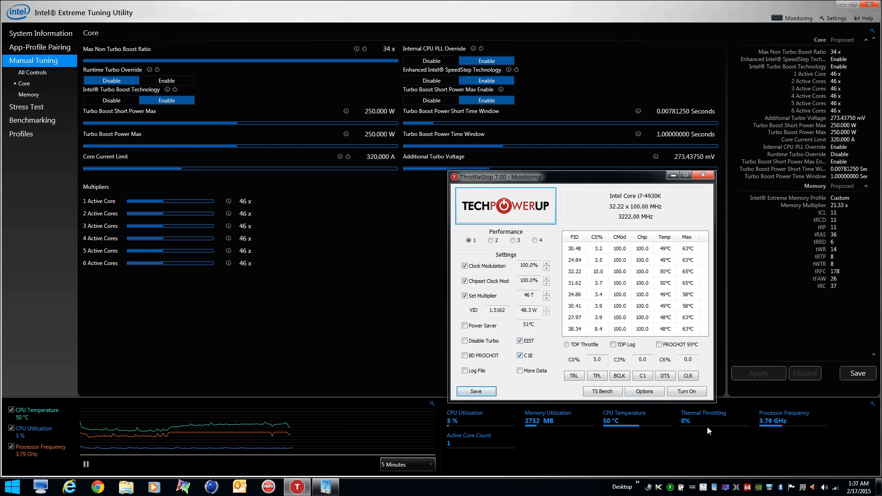
mouse_move(493, 419)
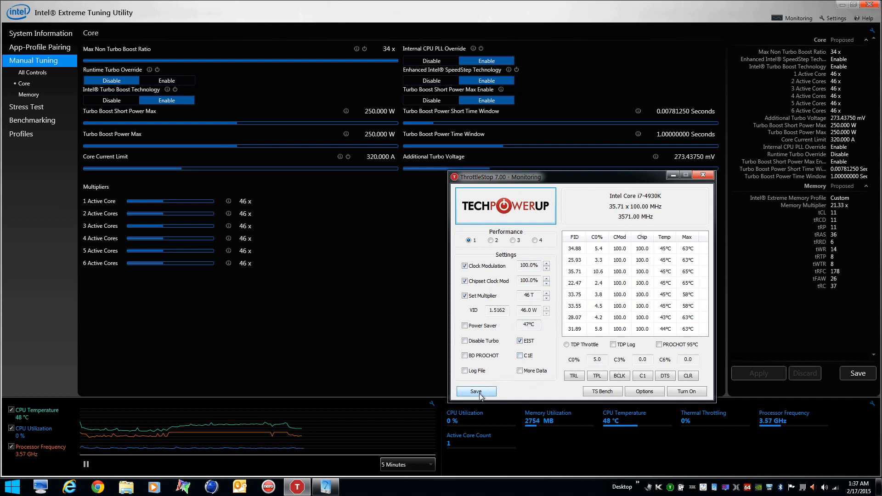
click(477, 391)
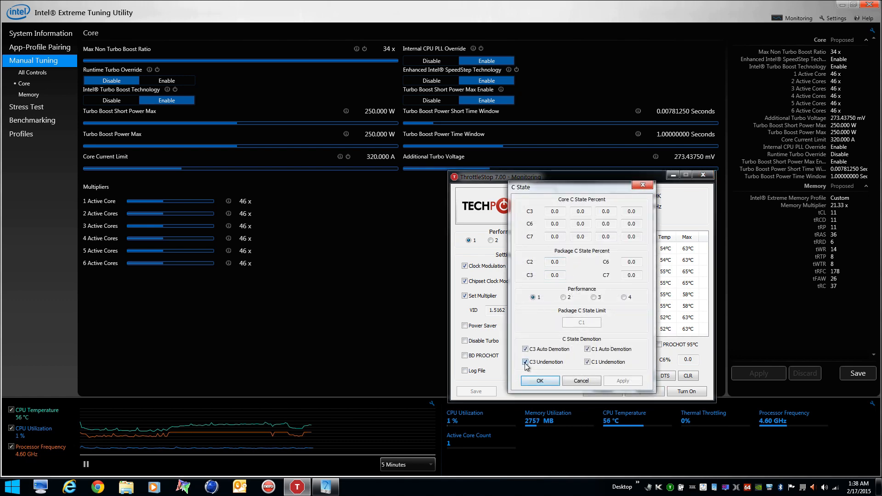
Step: Turn off C3 undemotion, apply the C-state demotion changes and close the settings
click(525, 362)
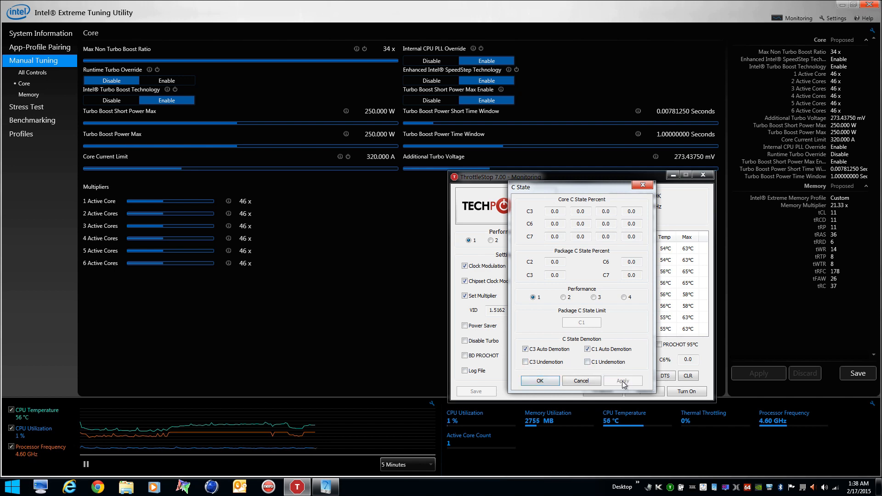
click(564, 297)
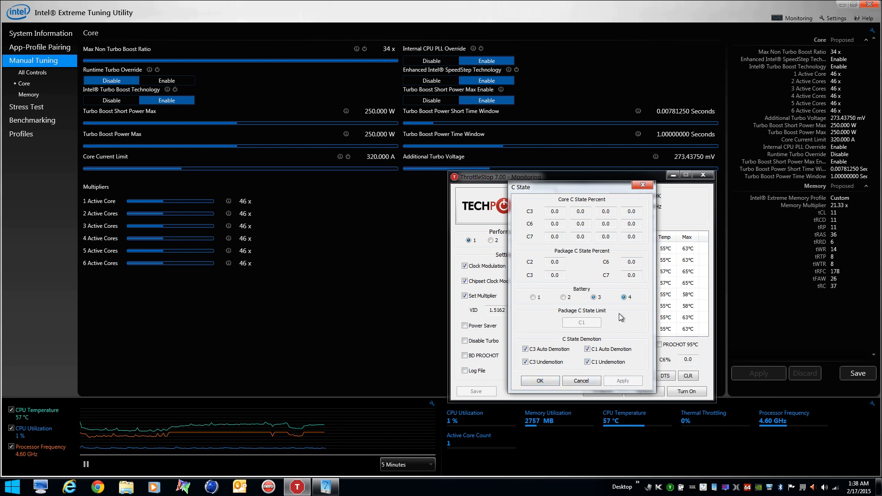
click(622, 380)
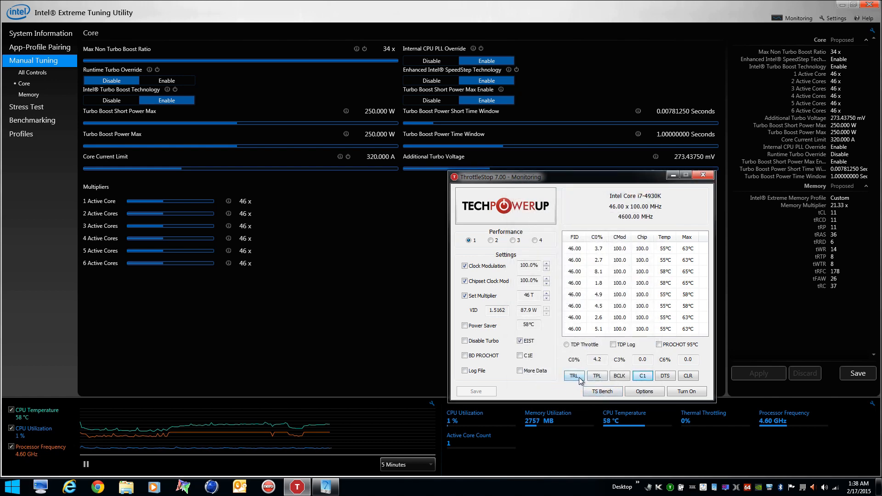
Step: View the C-state data for the Internet profile, then close the C-state window
click(642, 375)
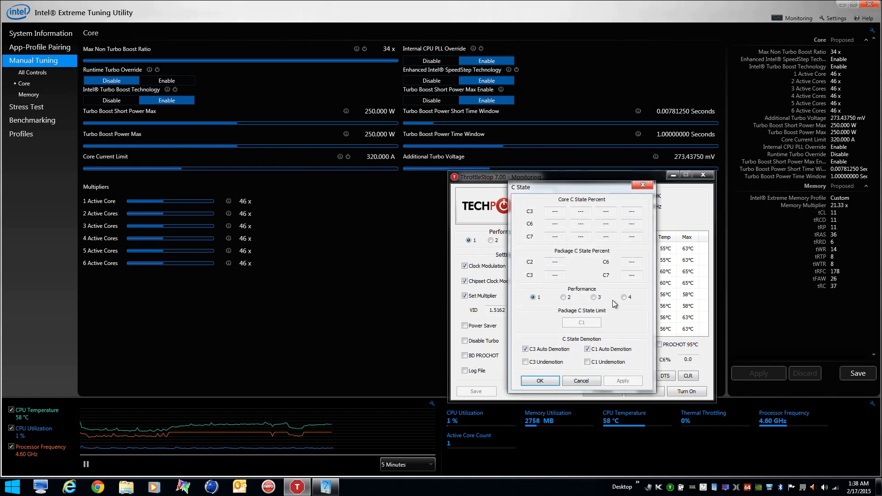
click(595, 297)
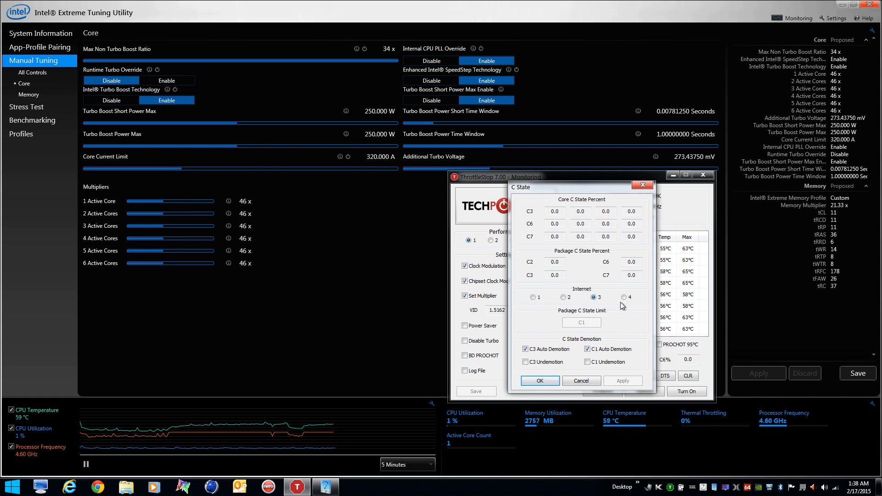
click(539, 380)
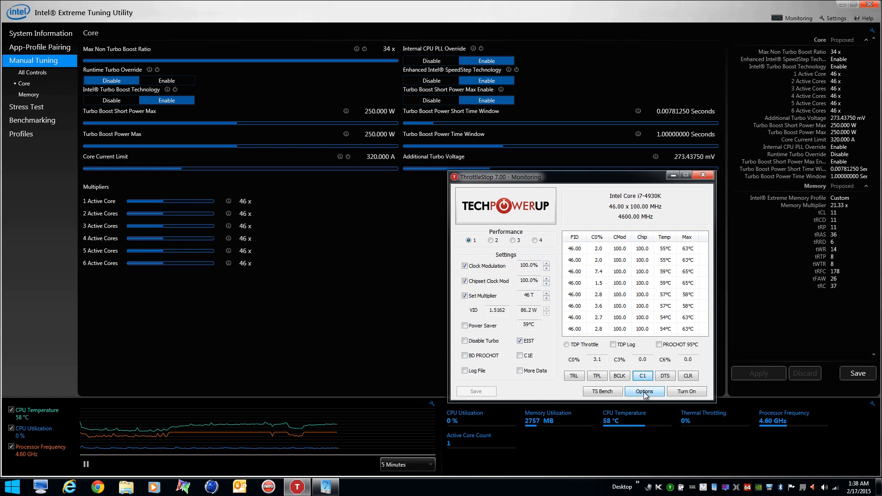
Step: Enable AC-On Battery-Off, Start Minimized, Minimize on Close and GPU display in the Options window
click(644, 392)
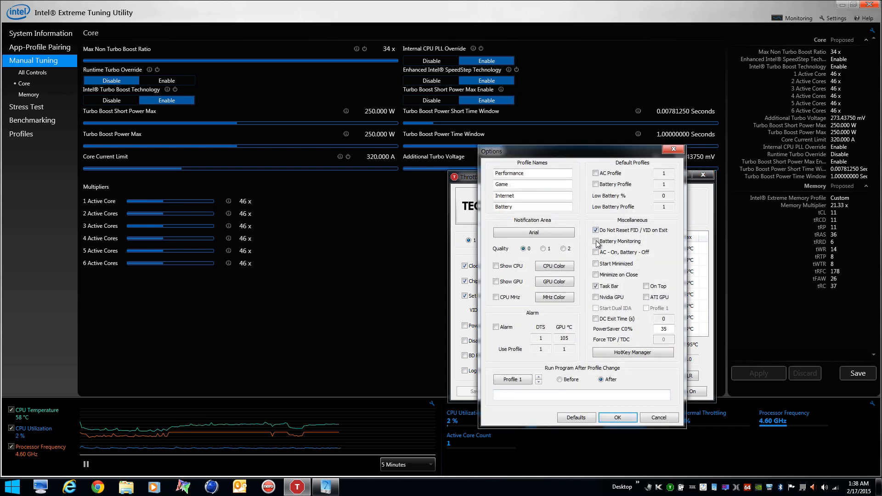
click(595, 241)
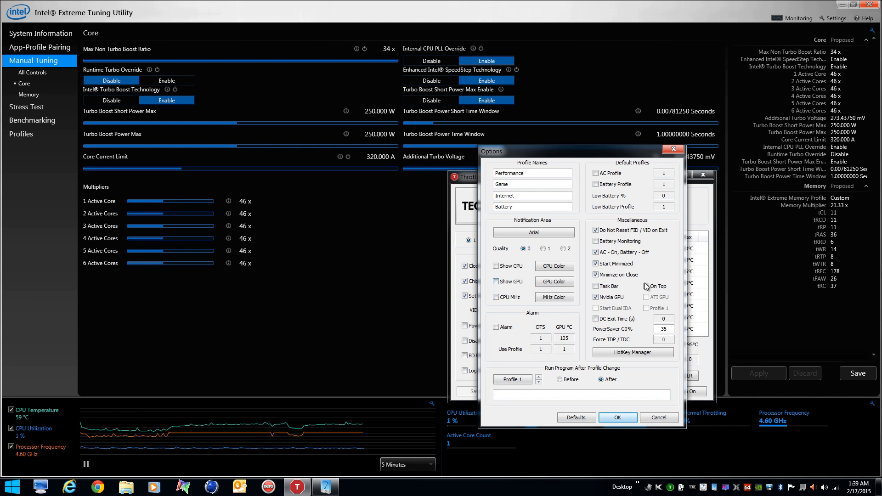
click(496, 282)
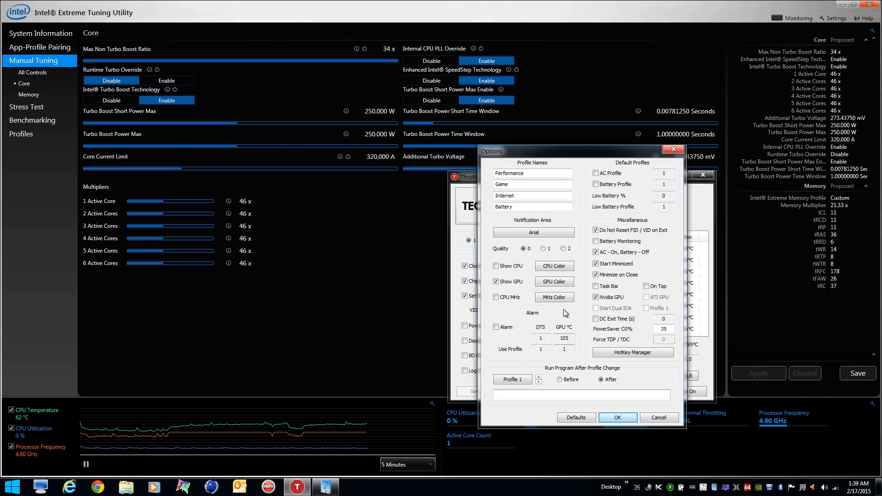
Step: Set the notification-area font to Arial Rounded MT Bold size 11 and PowerSaver C0% to 100
click(553, 281)
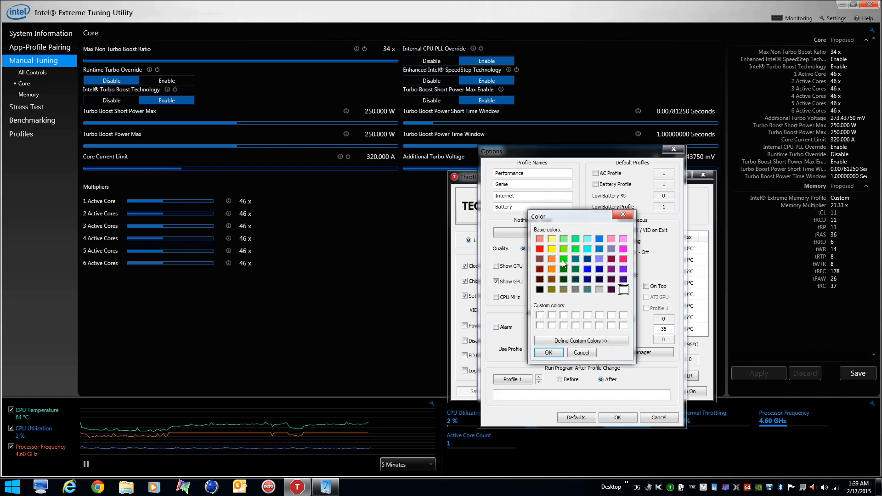
click(548, 352)
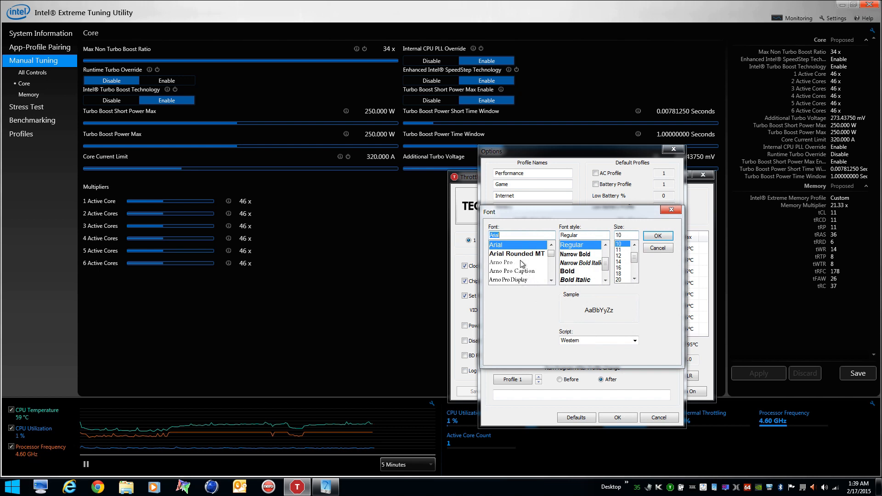
click(516, 254)
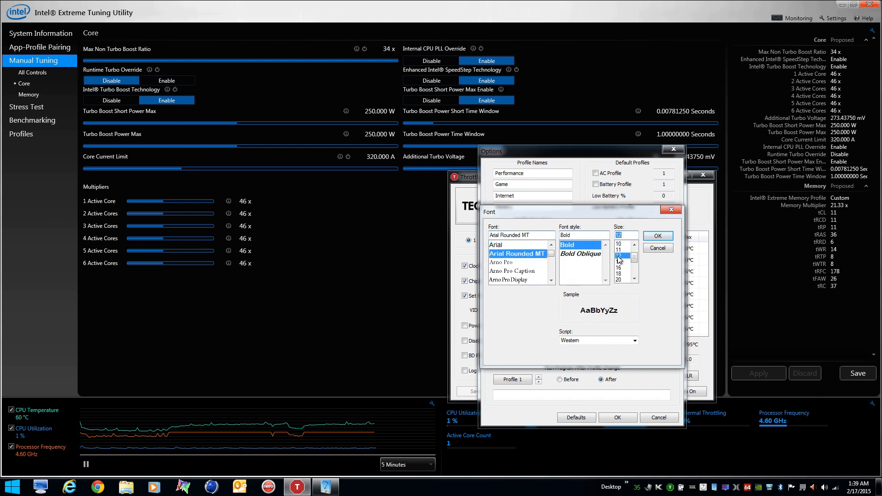
click(657, 235)
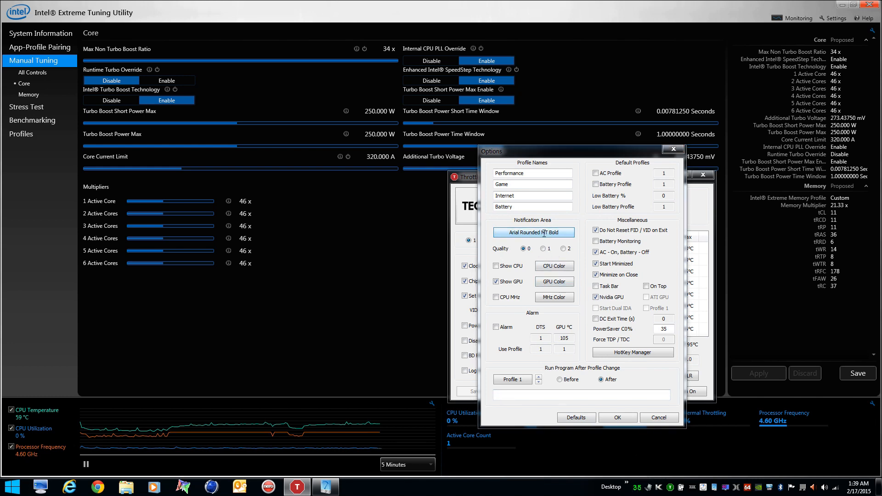
click(533, 232)
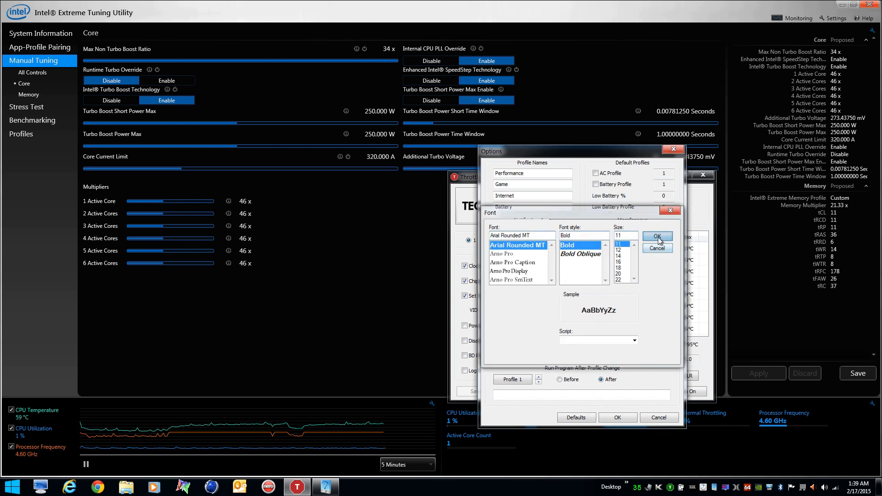
click(656, 236)
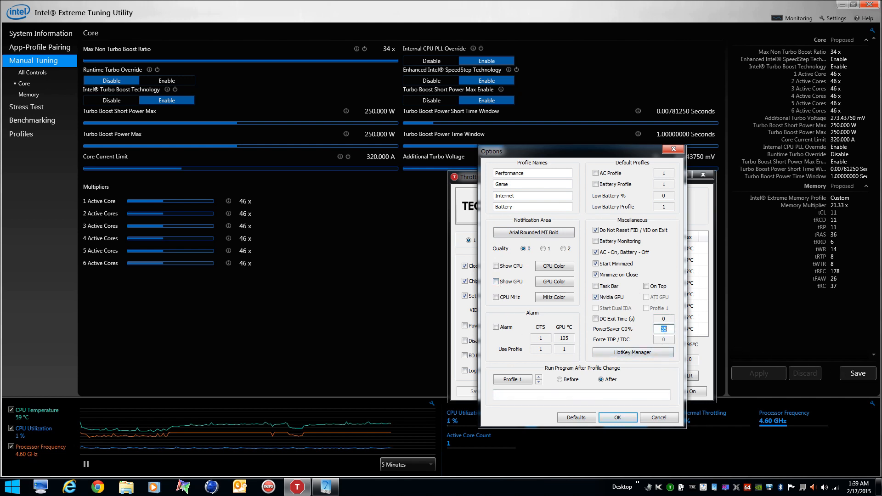
text(100)
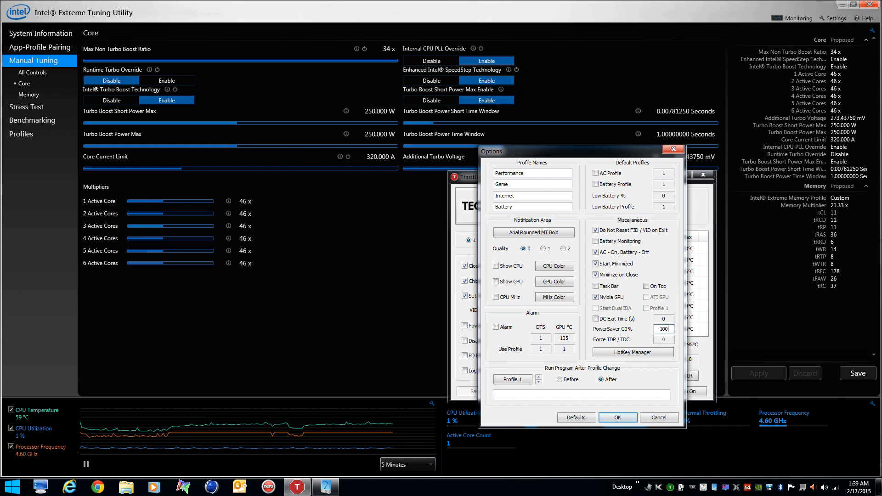
Step: Give every hotkey row CTRL and SHIFT modifiers and enable hotkeys for all profiles
click(632, 353)
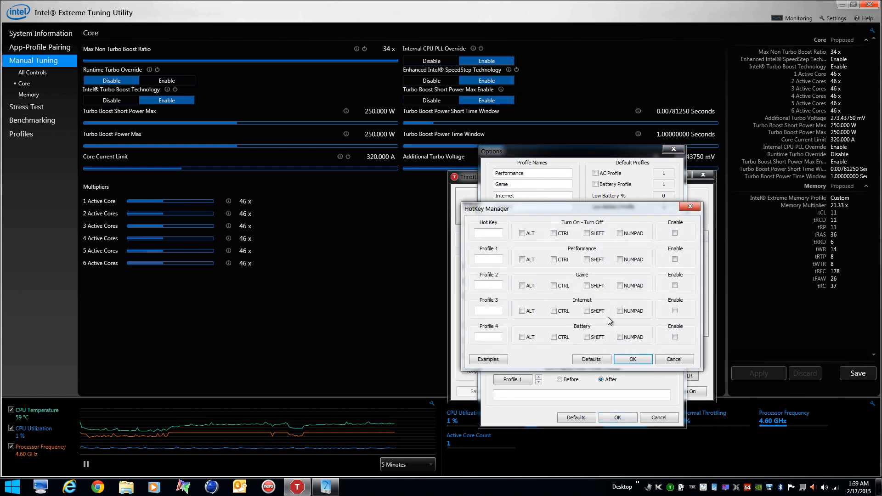
click(553, 233)
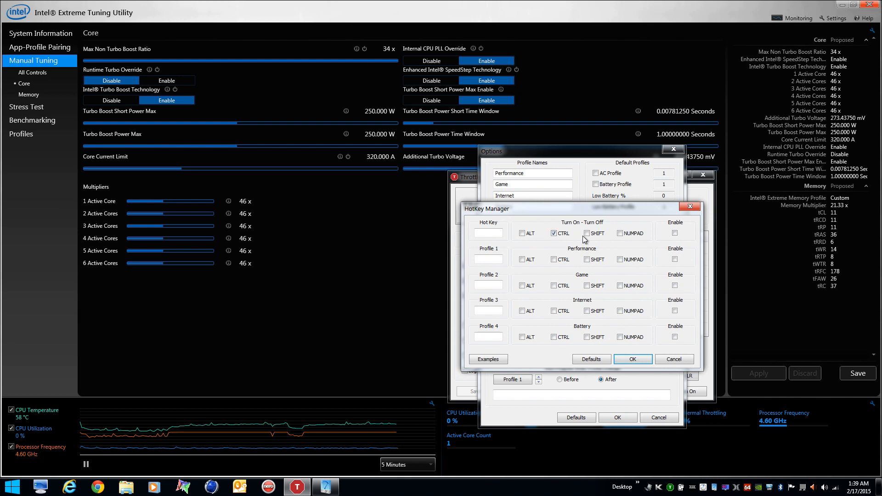
click(587, 233)
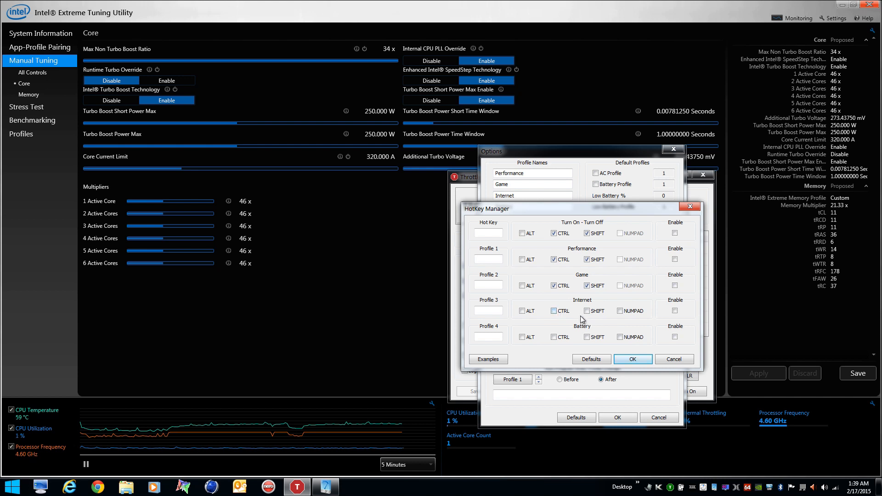
click(554, 336)
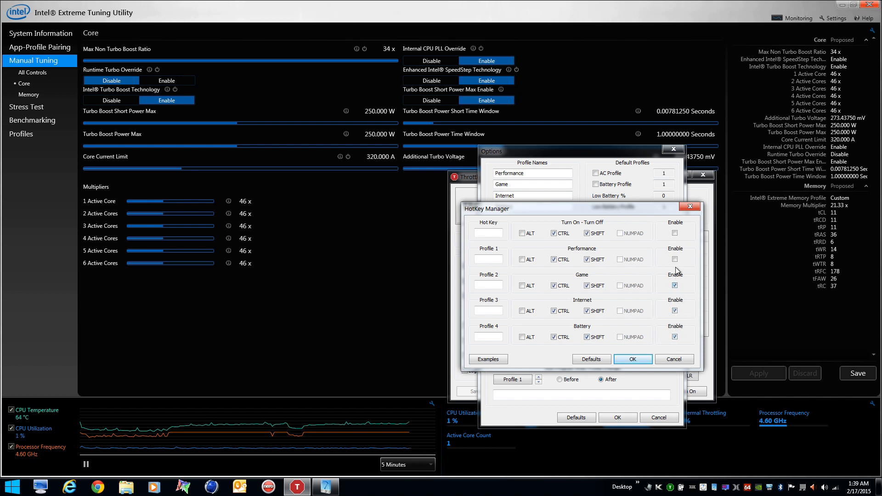
click(675, 232)
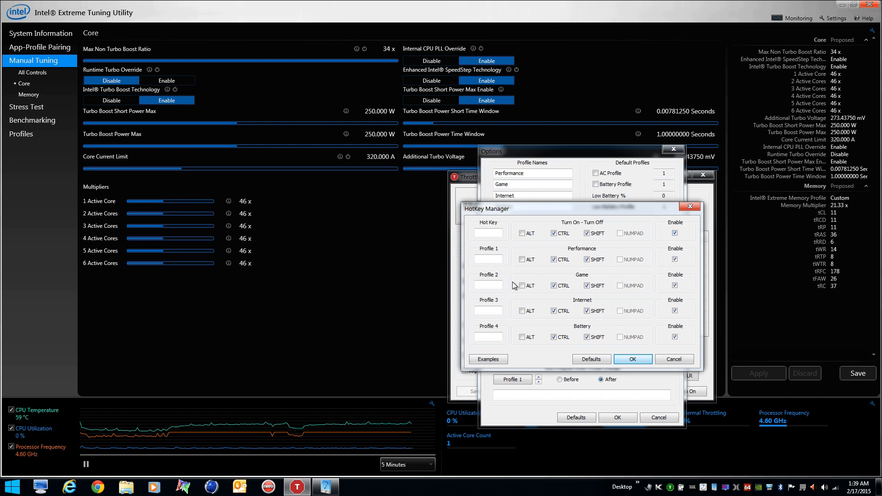
Step: Assign keys 0–4 to the ThrottleStop toggle and the four profiles, then confirm the hotkeys
click(488, 232)
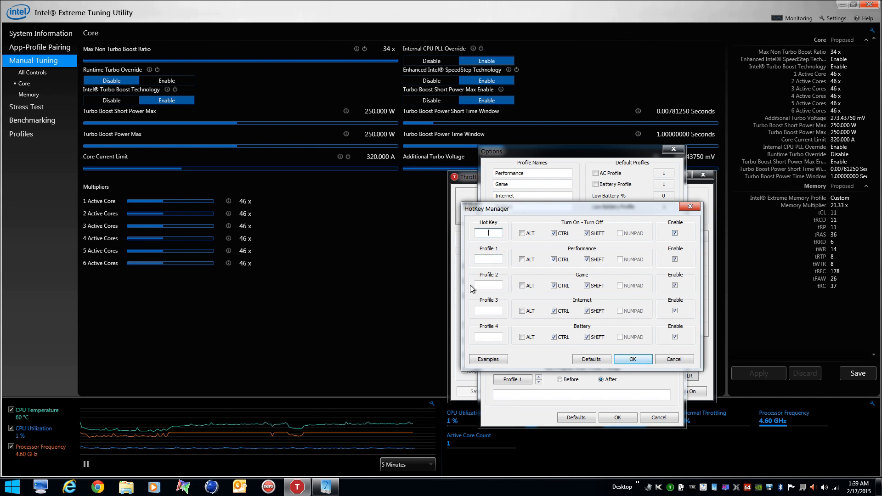
text(0)
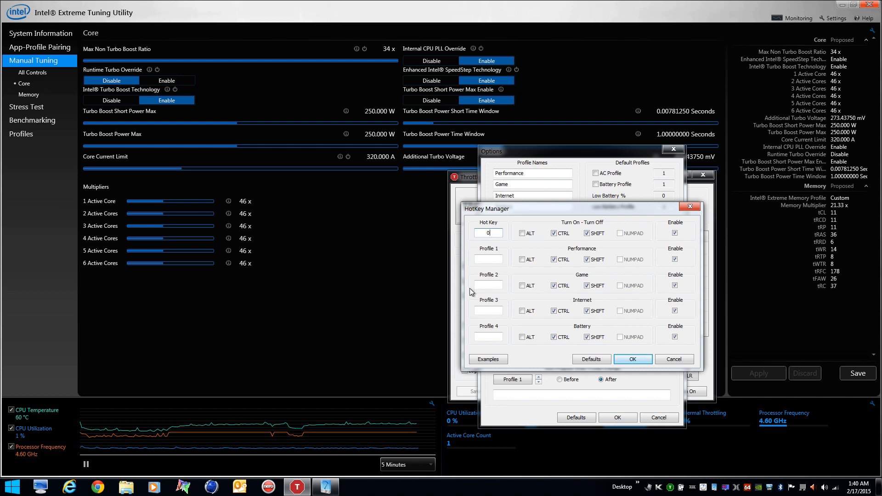
click(487, 260)
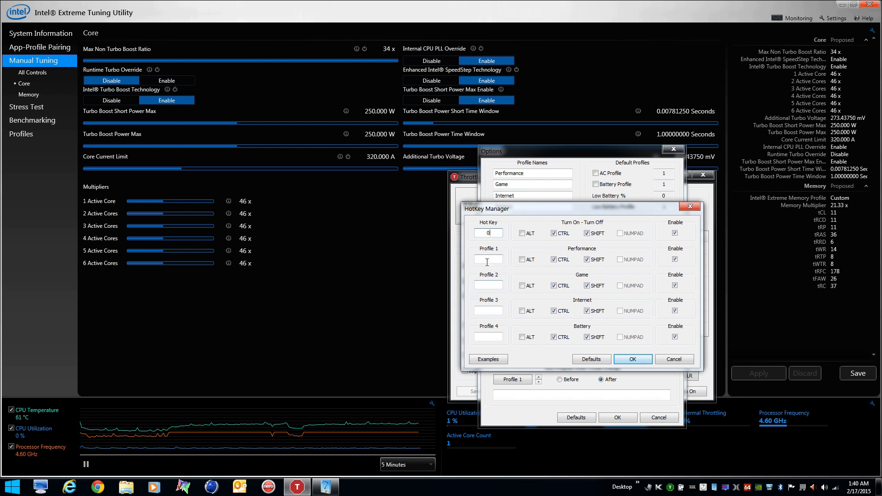
text(1)
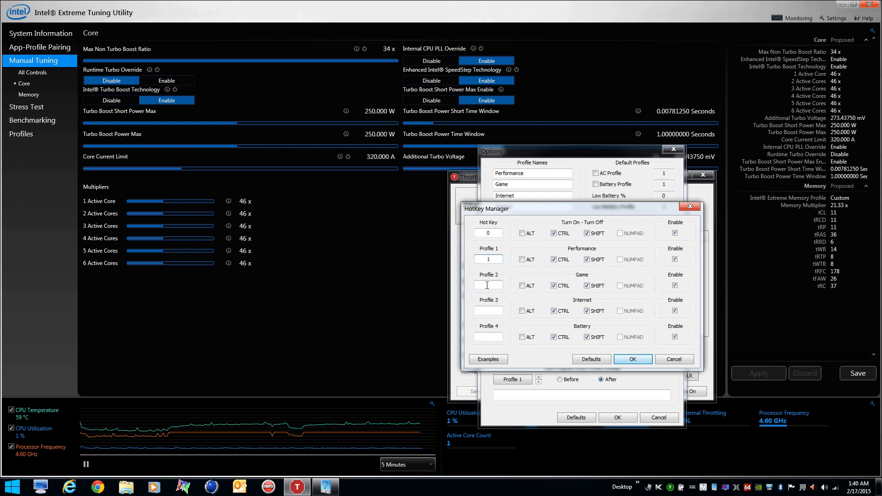
text(2)
click(489, 336)
text(4)
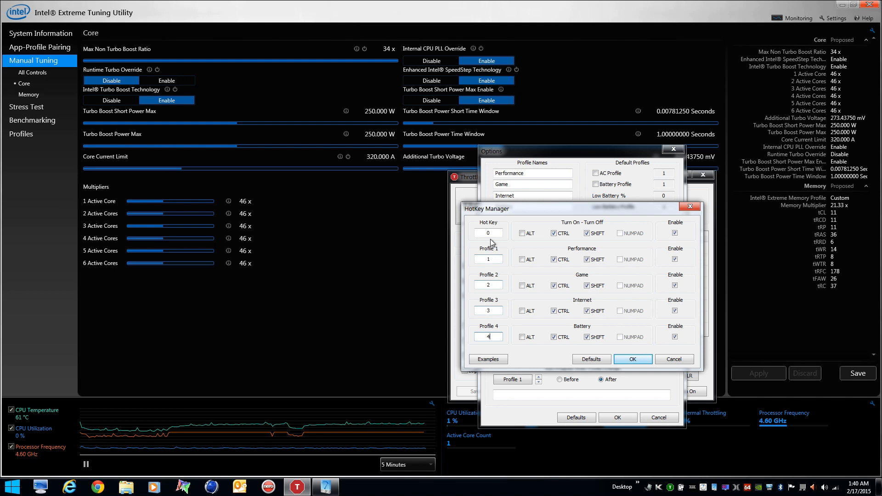
click(487, 232)
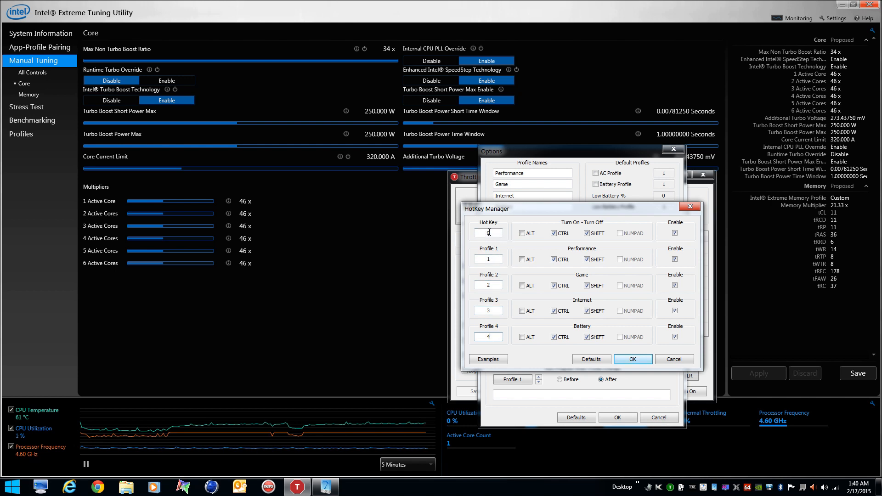
click(553, 232)
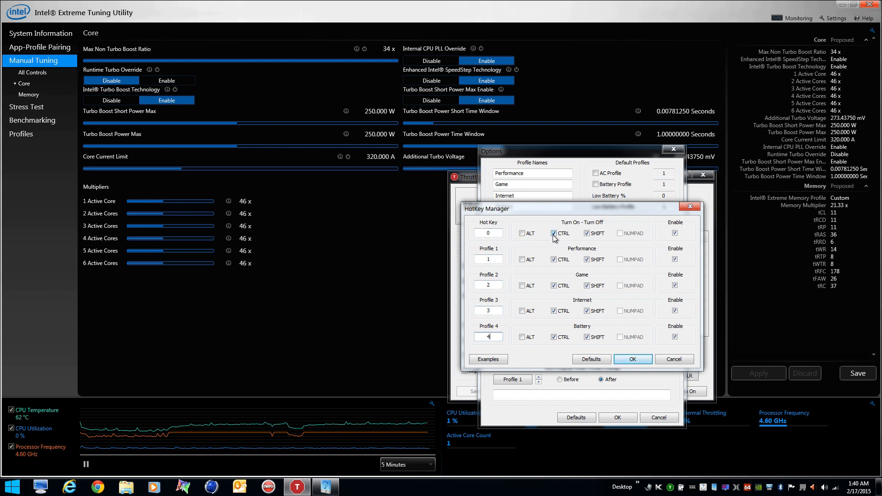
mouse_move(576, 297)
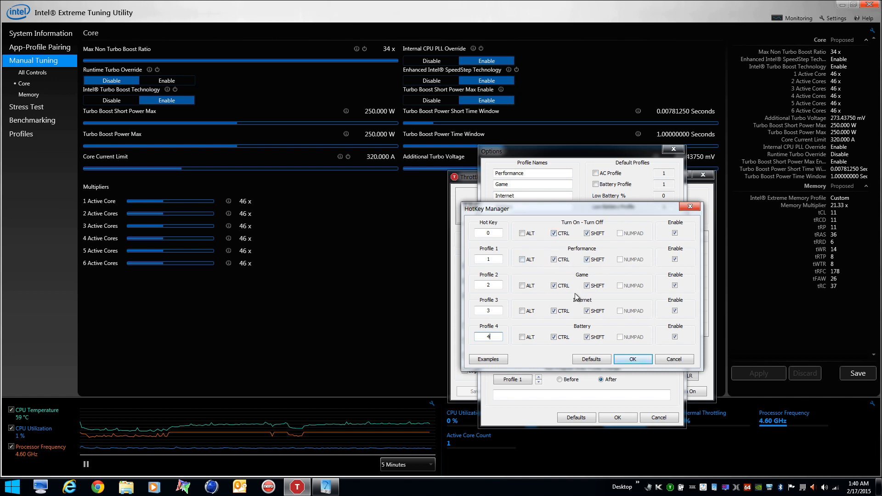
click(632, 360)
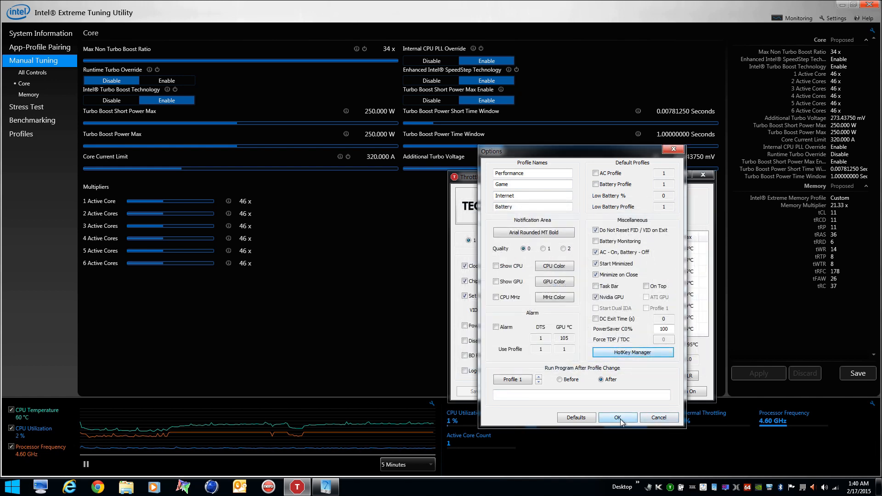
click(617, 417)
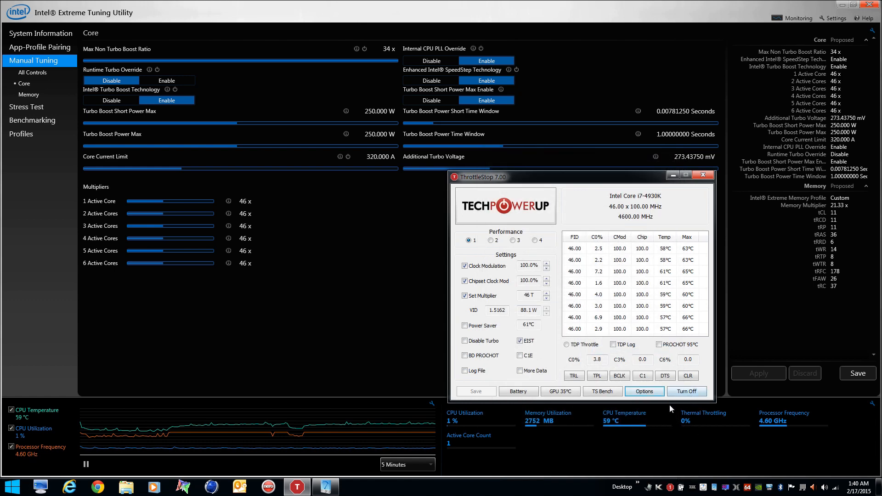
mouse_move(701, 415)
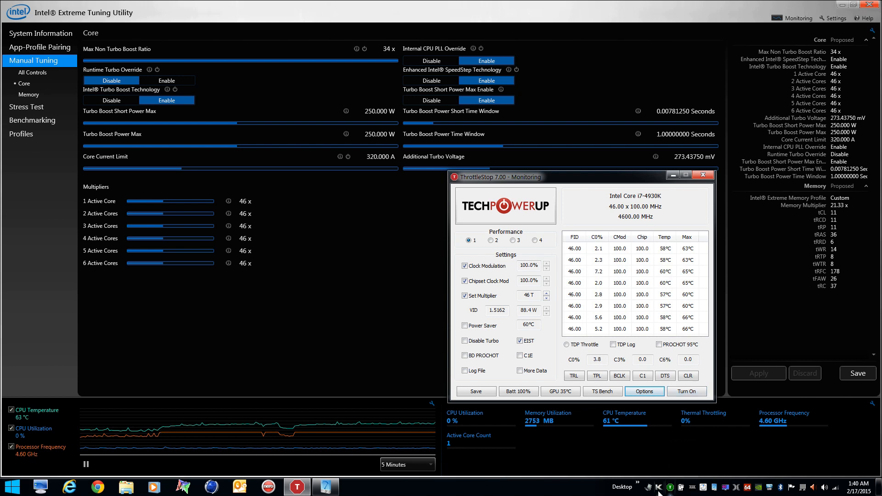
mouse_move(621, 449)
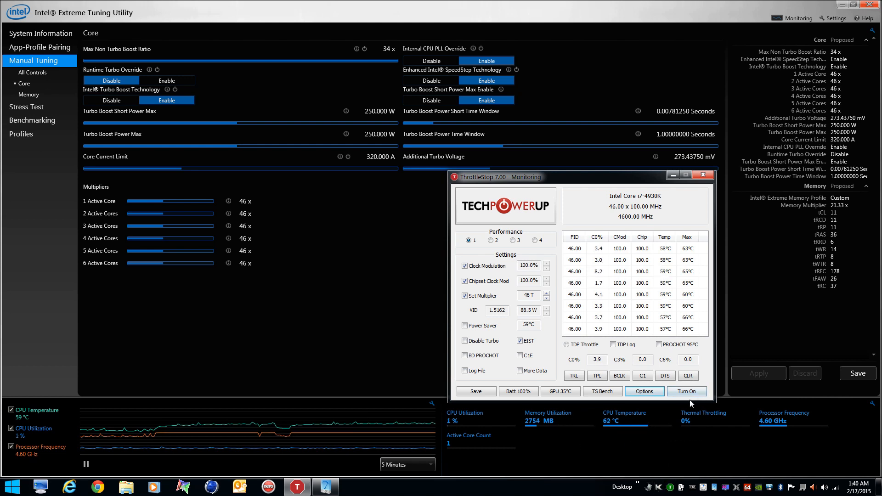
click(687, 392)
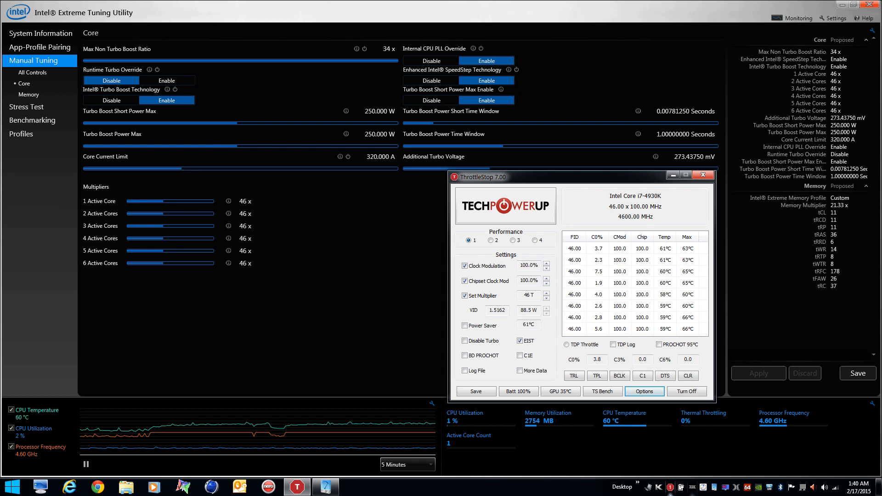
mouse_move(669, 459)
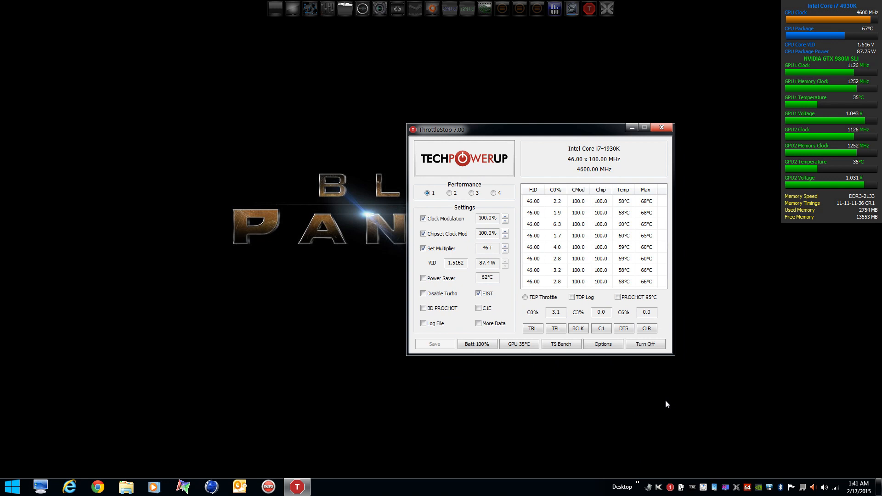
mouse_move(768, 344)
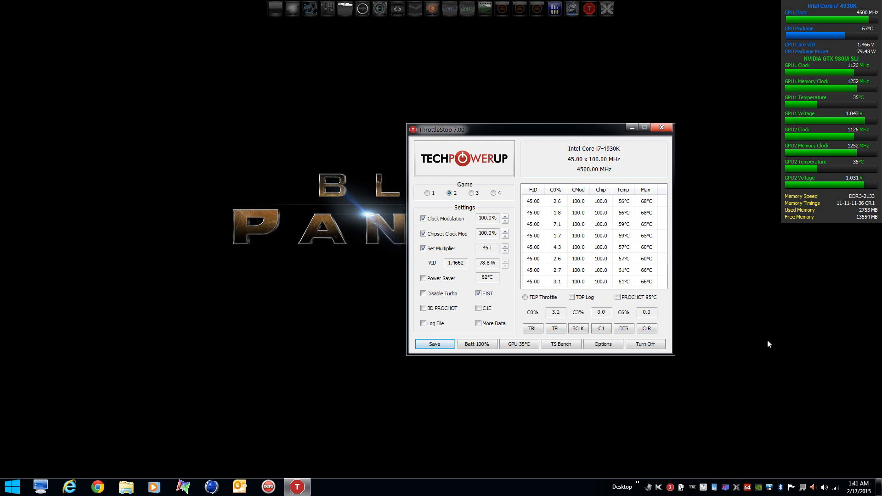
Step: Cycle through the Game and Internet profiles to Battery, running at 40x, 4000 MHz
click(472, 193)
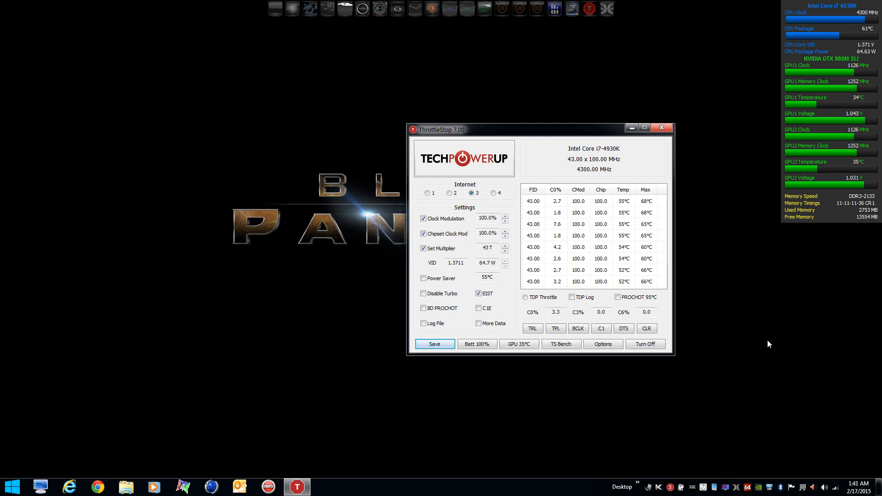
click(494, 193)
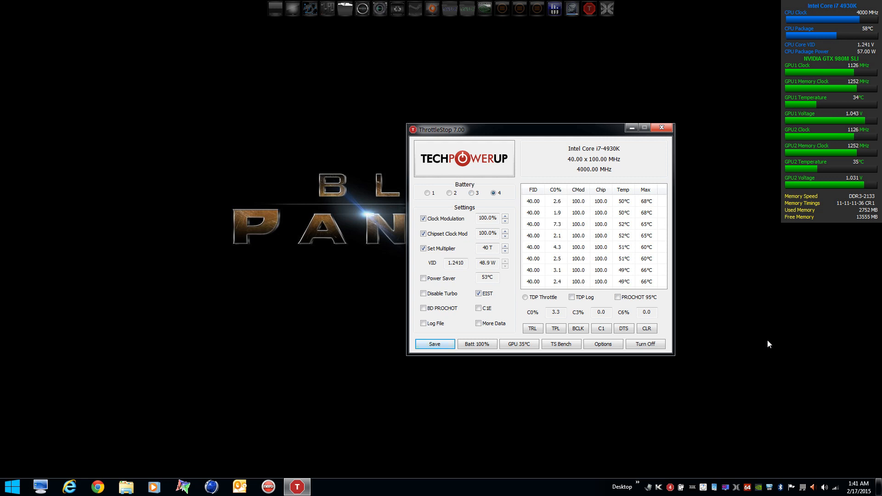
click(645, 344)
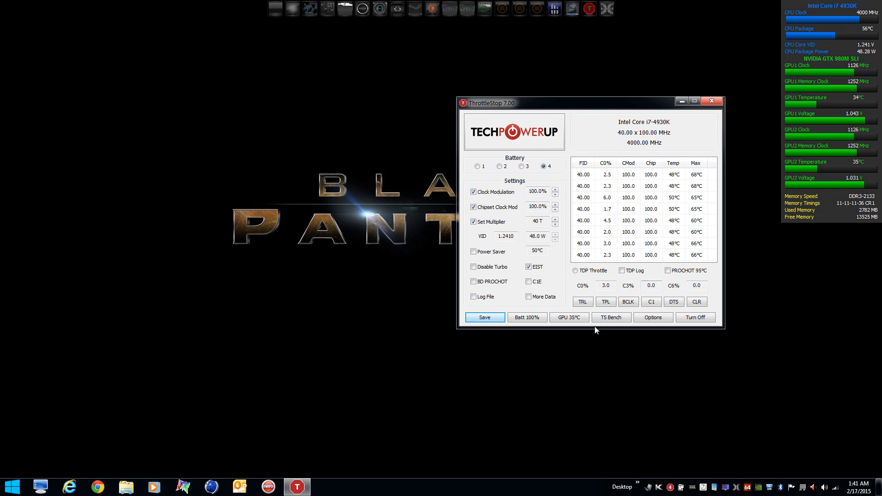
Step: Run the TS Bench 32M benchmark on the Battery profile, finishing in 5.196 s
click(611, 318)
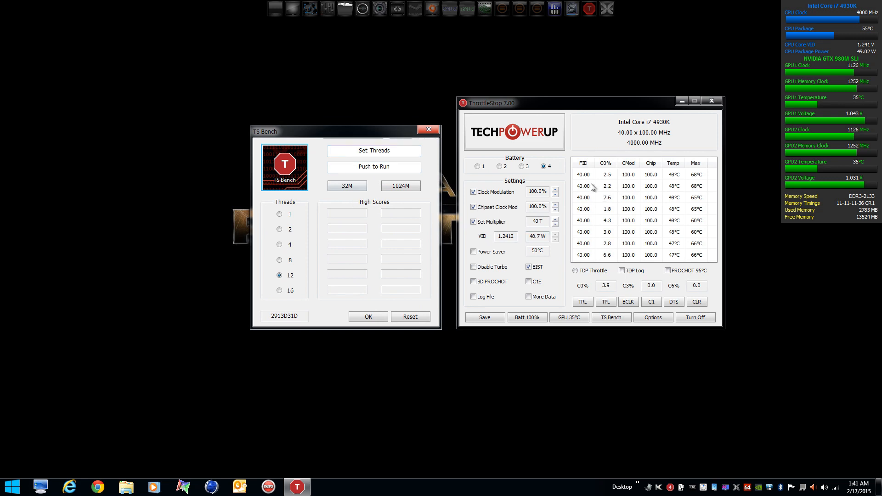
click(346, 185)
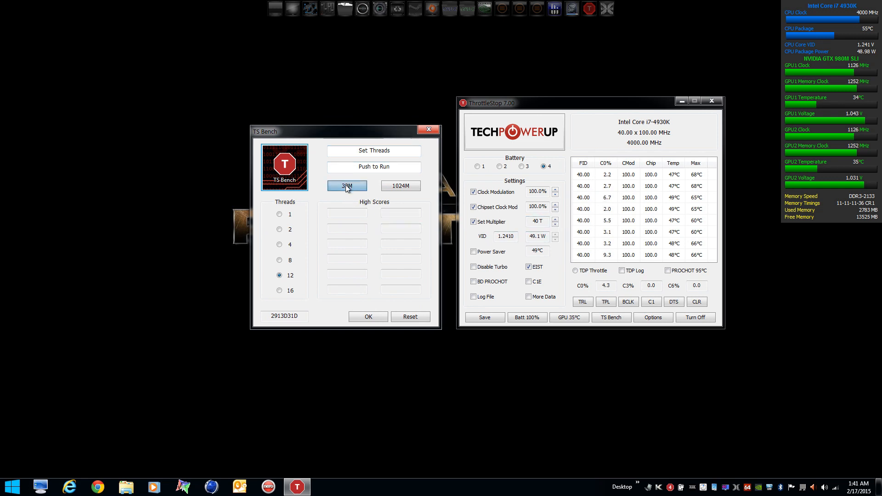
click(347, 186)
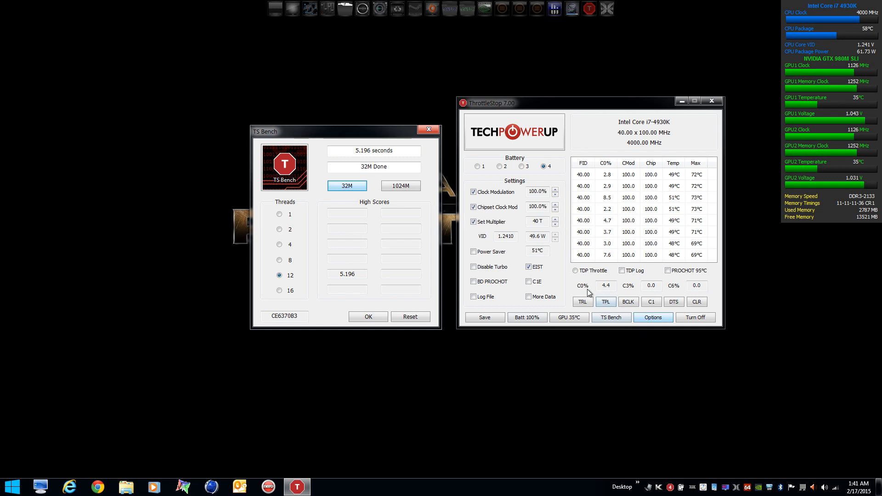
Step: Run 32M again on the Internet profile (4.801 s at 4300 MHz) and close the benchmark
click(520, 166)
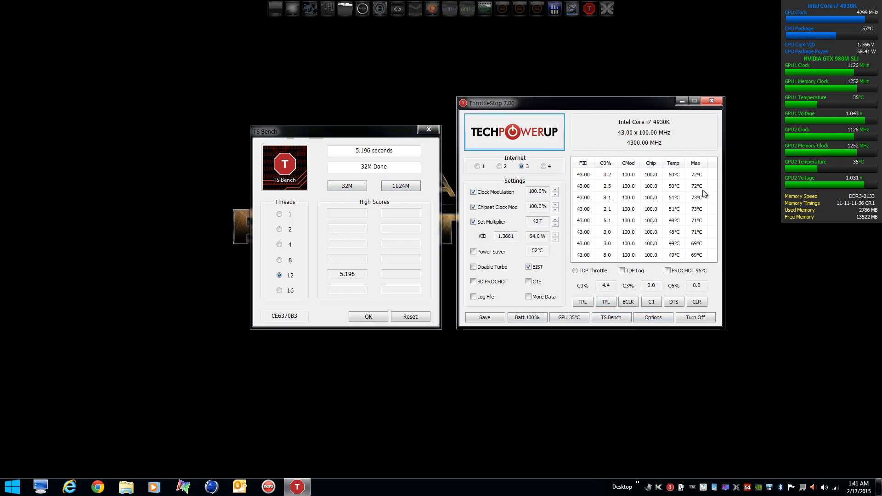
click(346, 186)
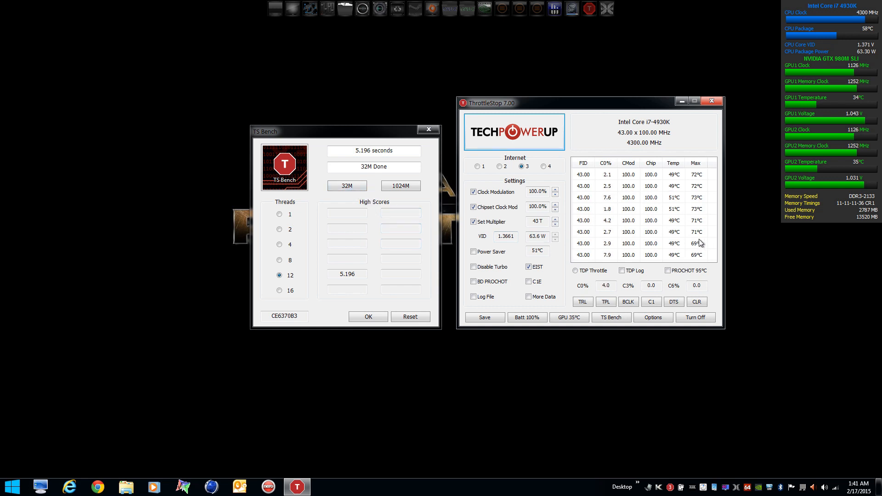
click(346, 185)
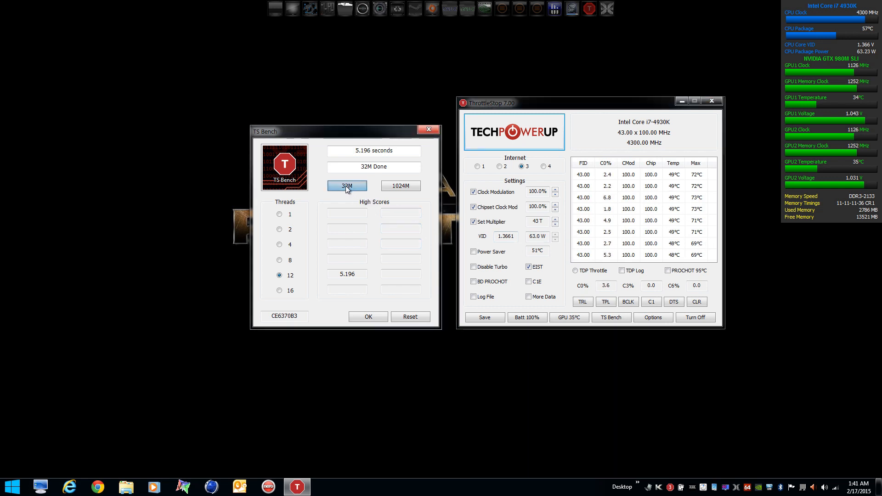
click(347, 185)
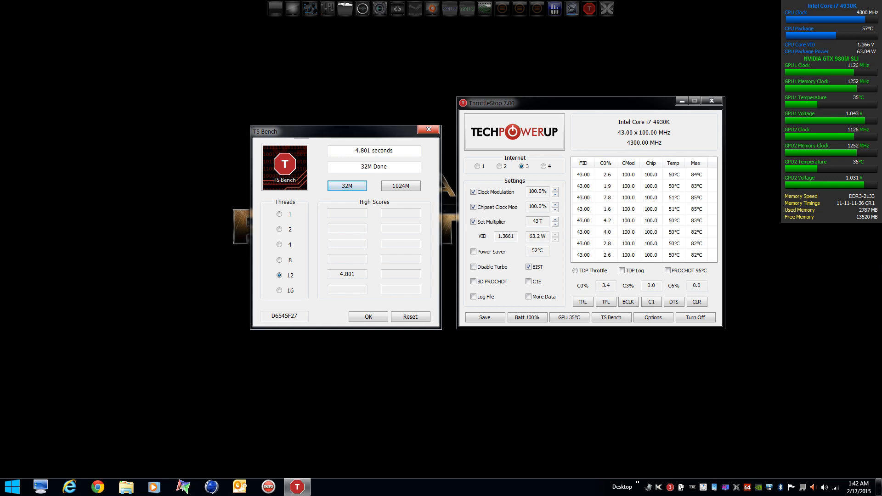
click(427, 130)
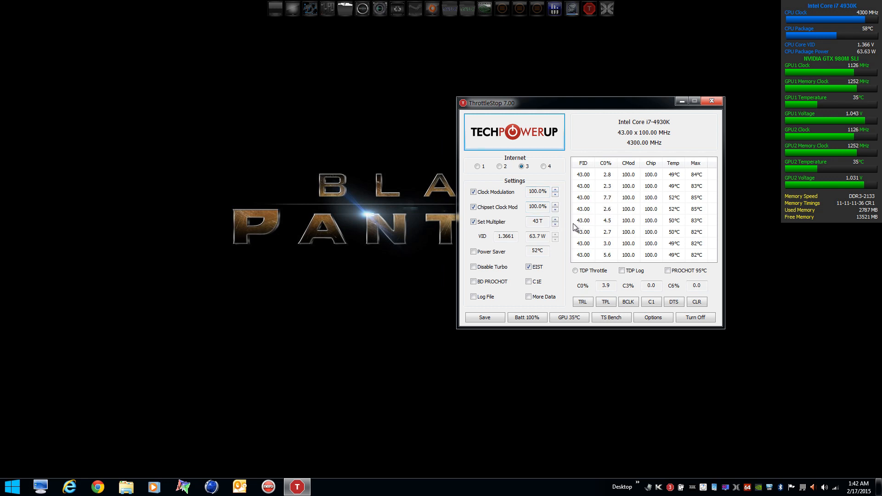
Step: On the Battery profile, lower Clock Modulation briefly and restore it to 100%
click(545, 166)
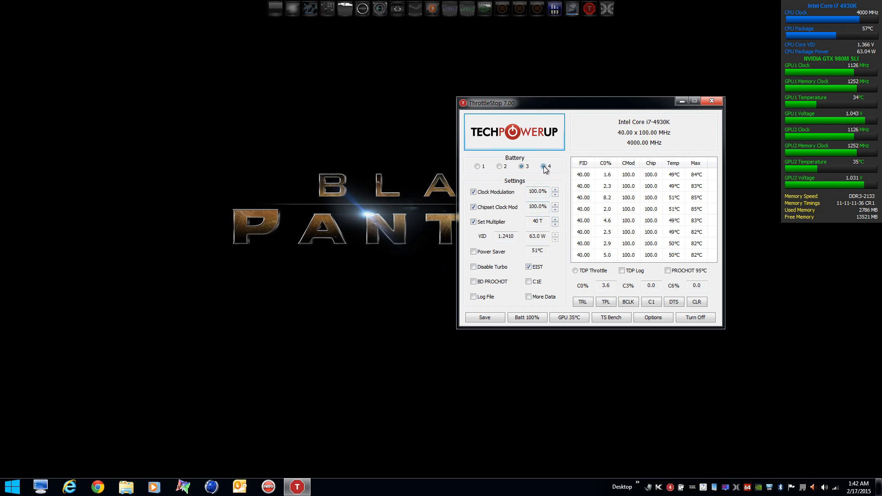
click(542, 166)
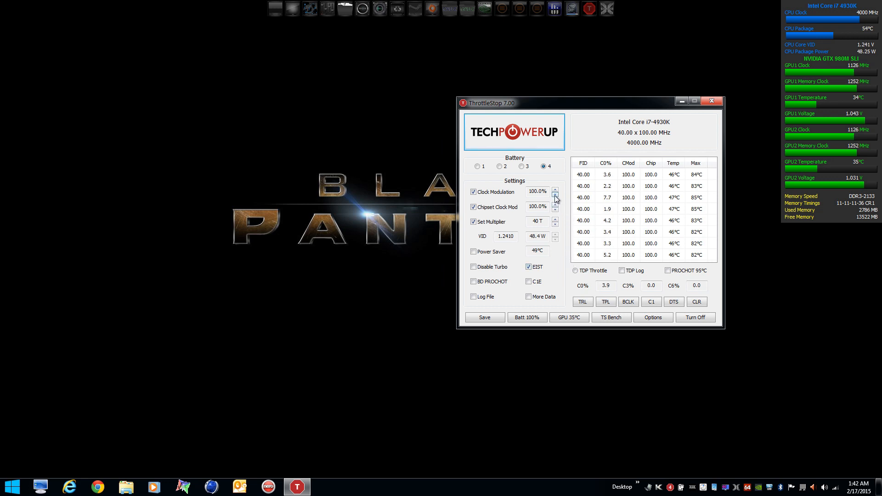
click(555, 194)
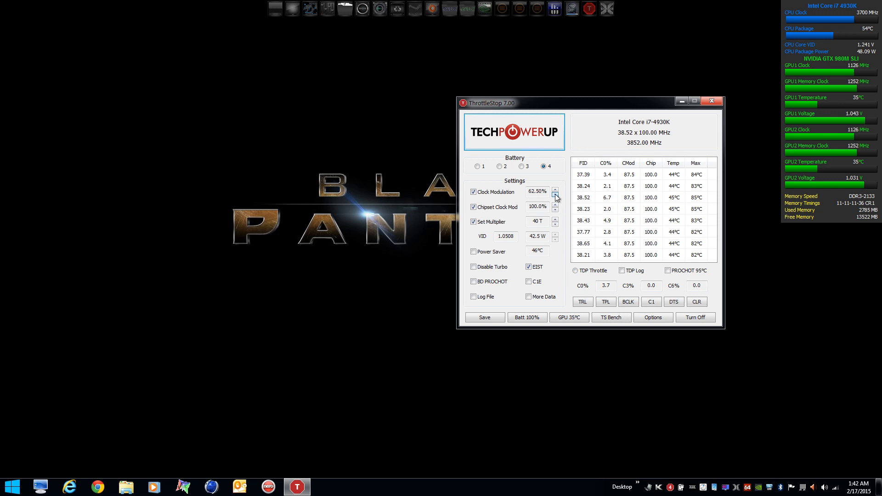
click(555, 194)
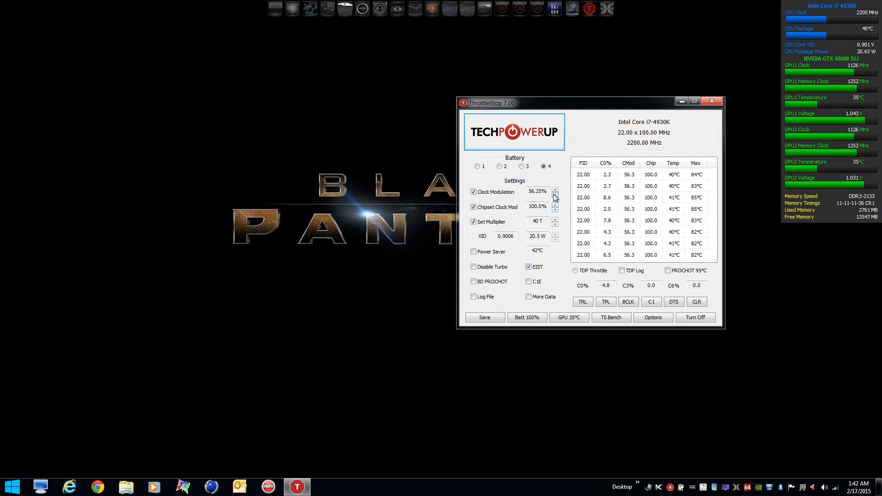
click(555, 190)
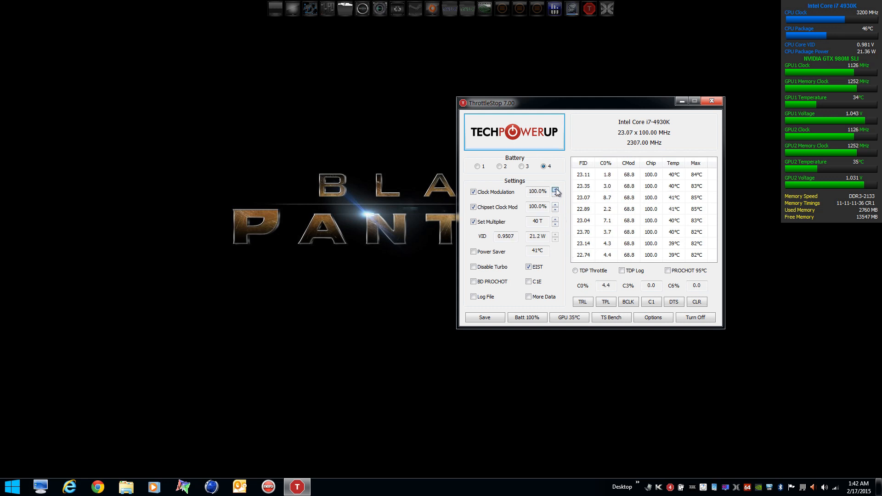
Step: Switch profiles, lower Chipset Clock Mod to 75% on Battery, and close ThrottleStop
click(520, 166)
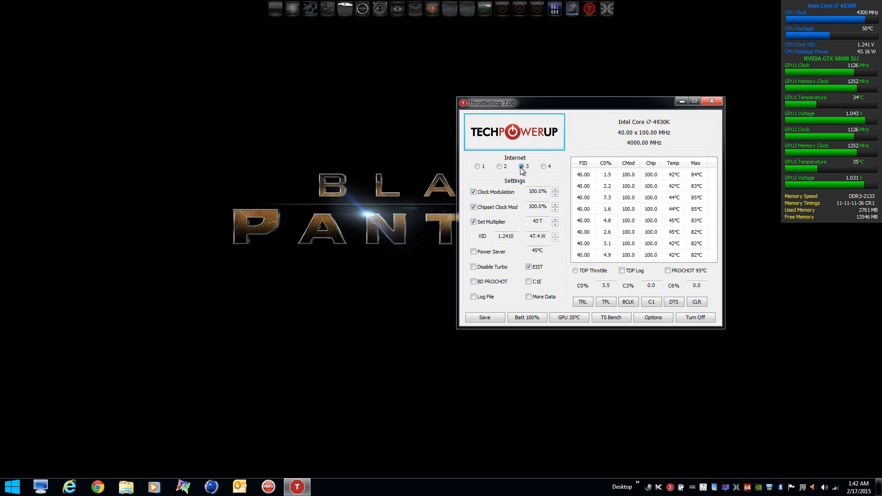
click(542, 167)
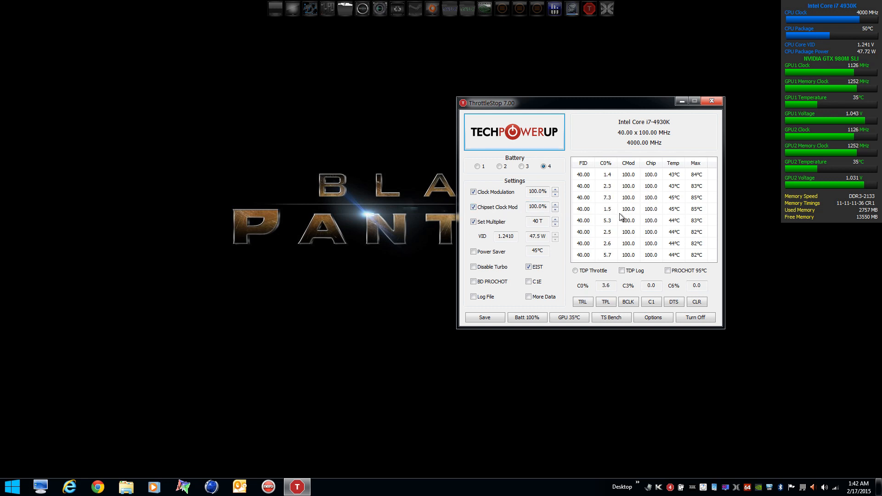
click(555, 210)
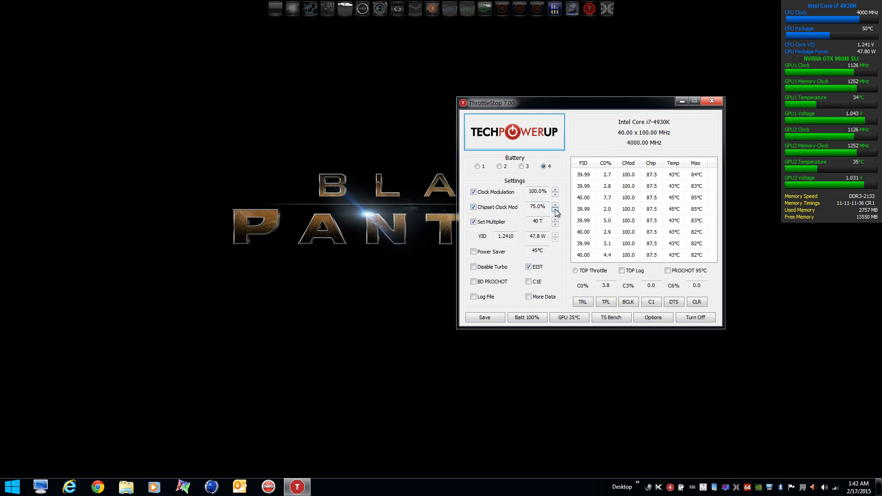
click(556, 204)
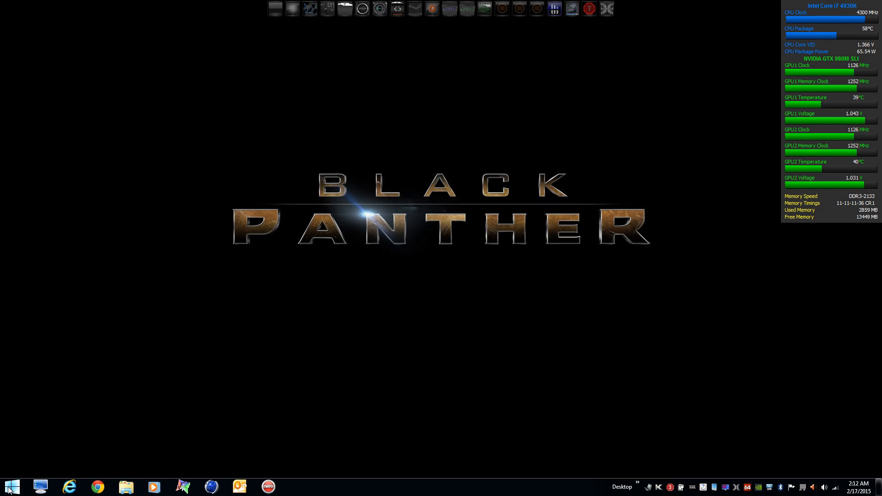
Step: Launch Task Scheduler, show the Task Scheduler Library tasks, and start a new Create Task dialog
click(9, 487)
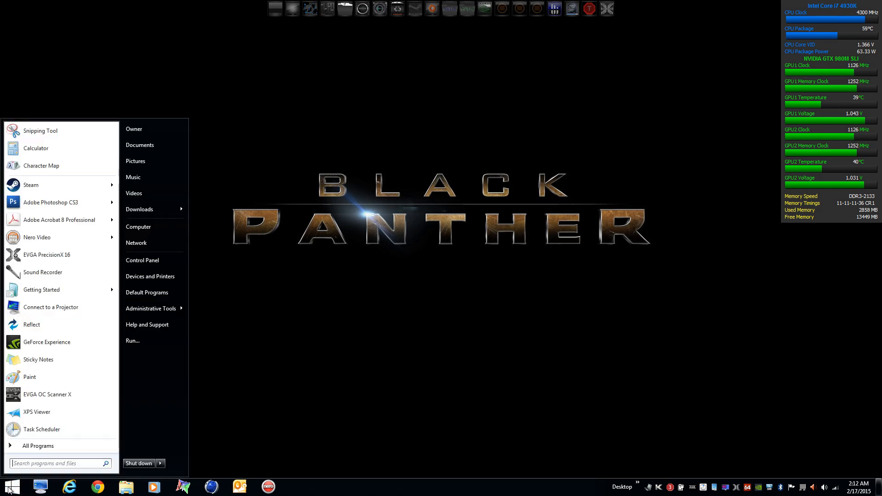
mouse_move(151, 309)
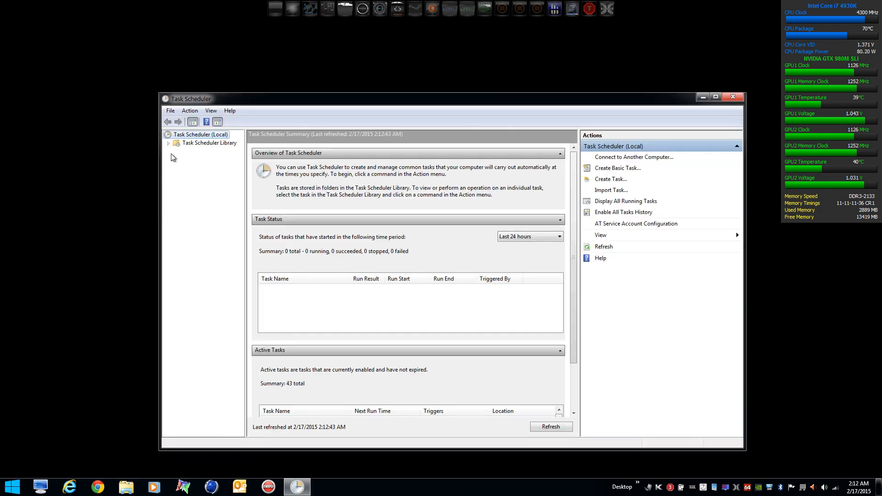
click(168, 142)
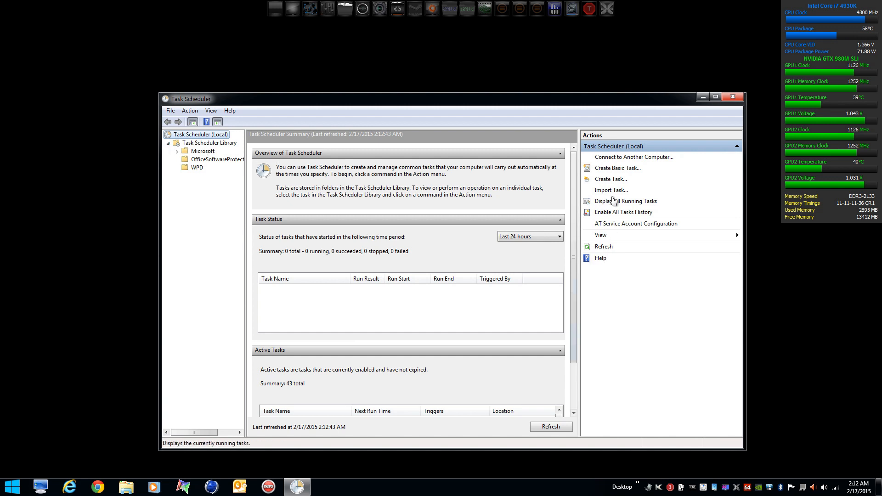
click(203, 150)
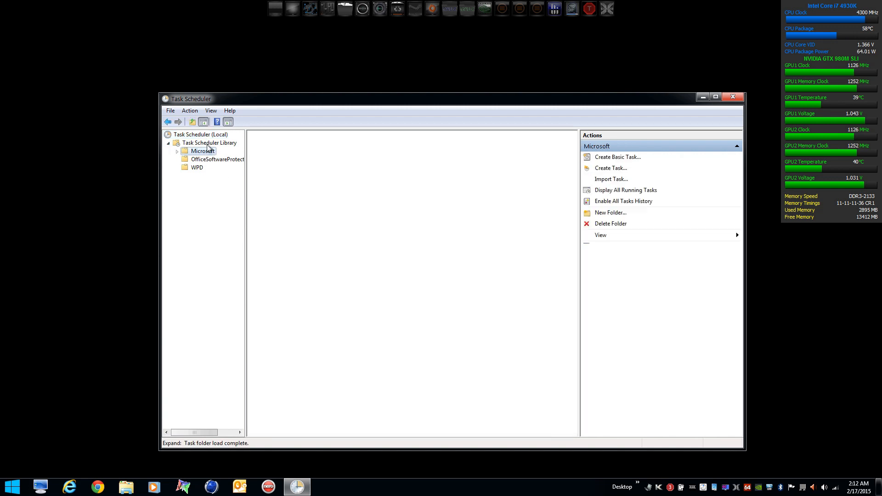
click(208, 142)
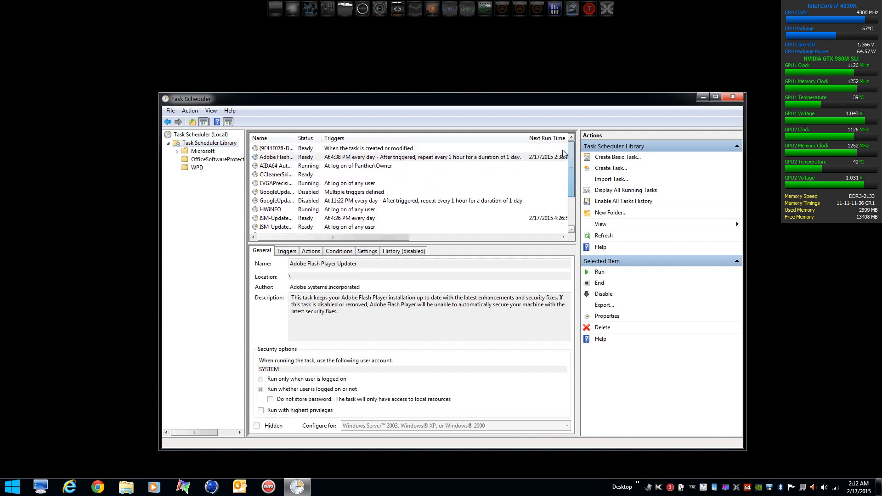
mouse_move(618, 157)
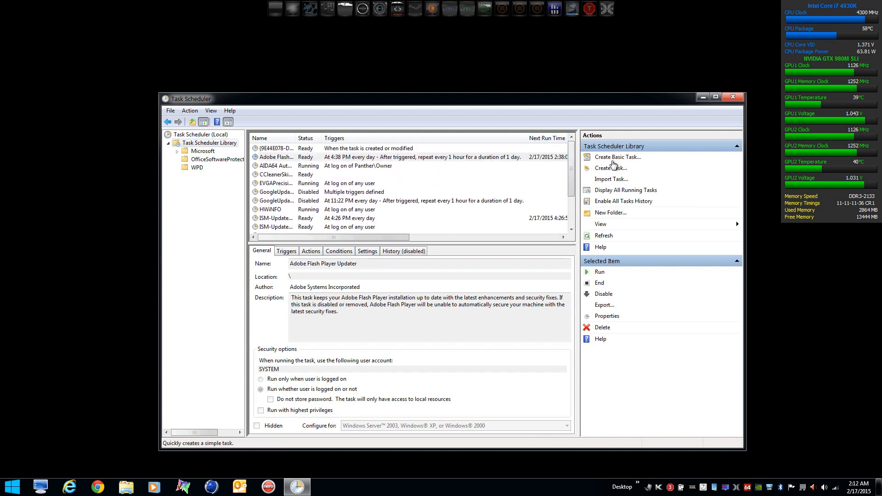
click(610, 168)
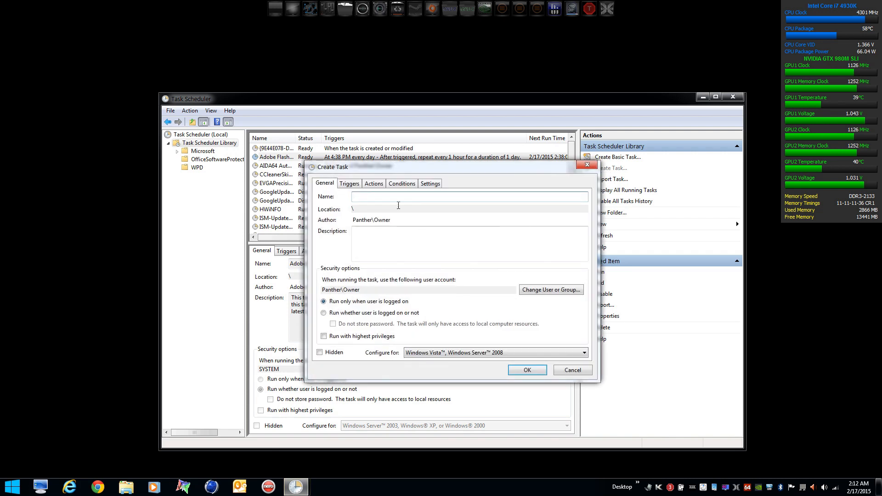
Step: Name the task ThrottleStop and add an 'At log on' trigger for any user
text(ThrottleStop)
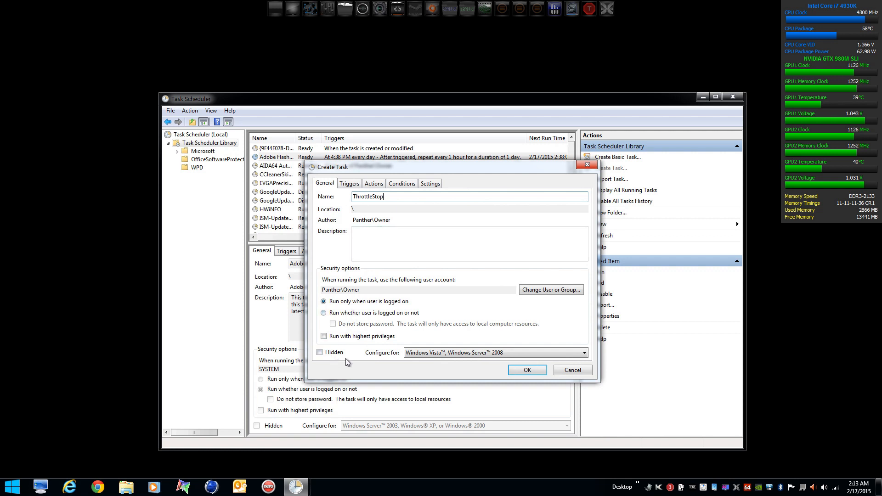
click(350, 184)
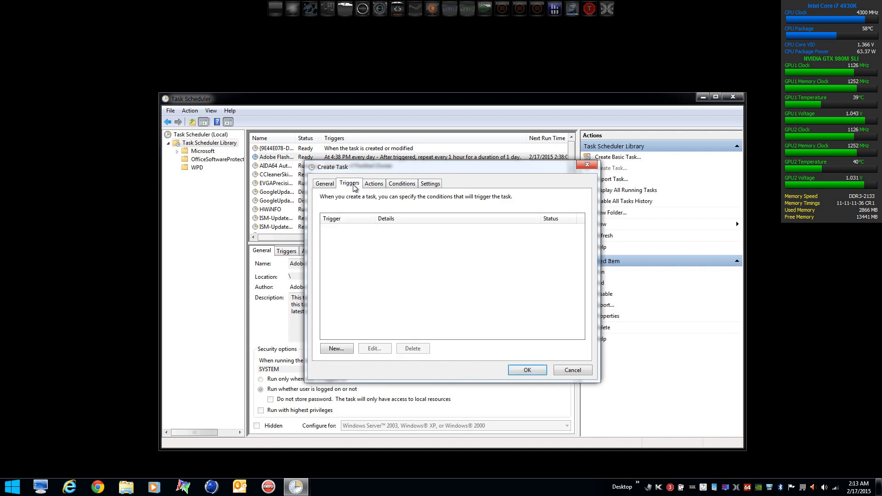
click(337, 349)
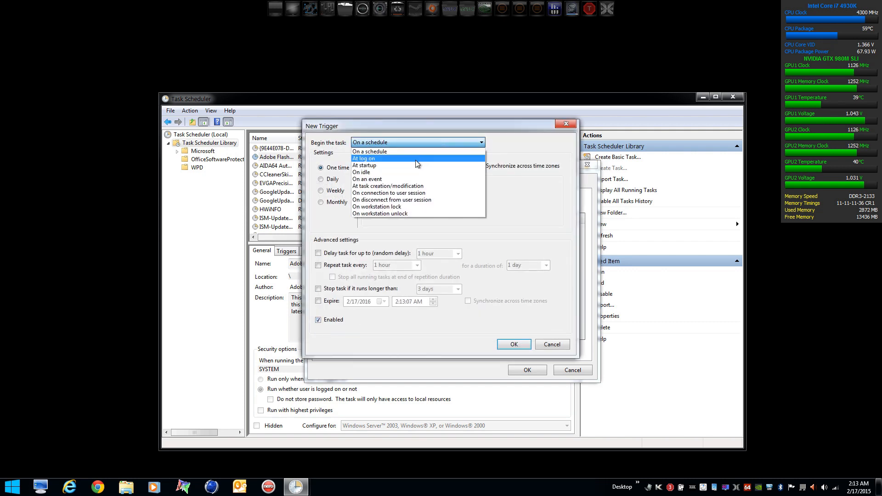
click(363, 158)
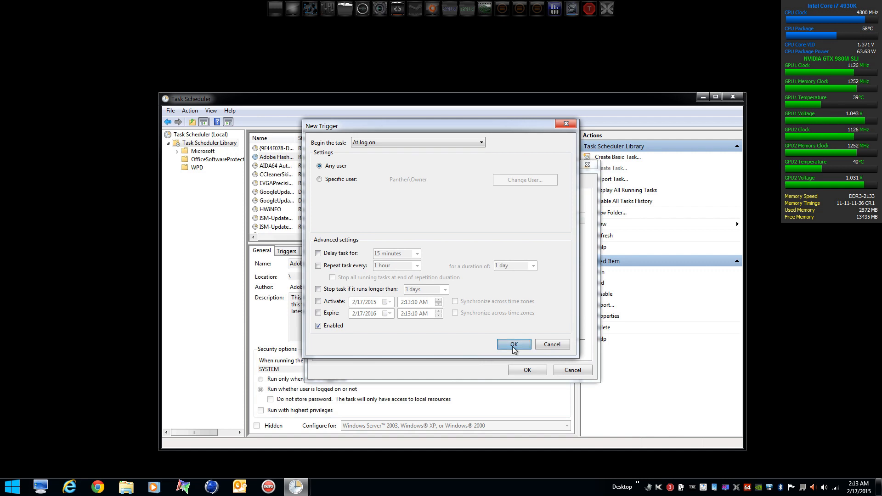
click(513, 344)
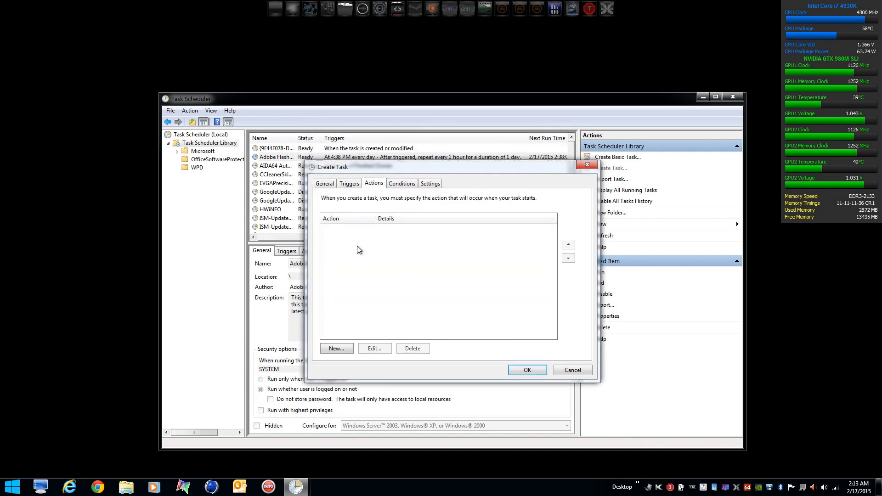
Step: Add a start-a-program action pointing to D:\ThrottleStop\ThrottleStop.exe
click(336, 349)
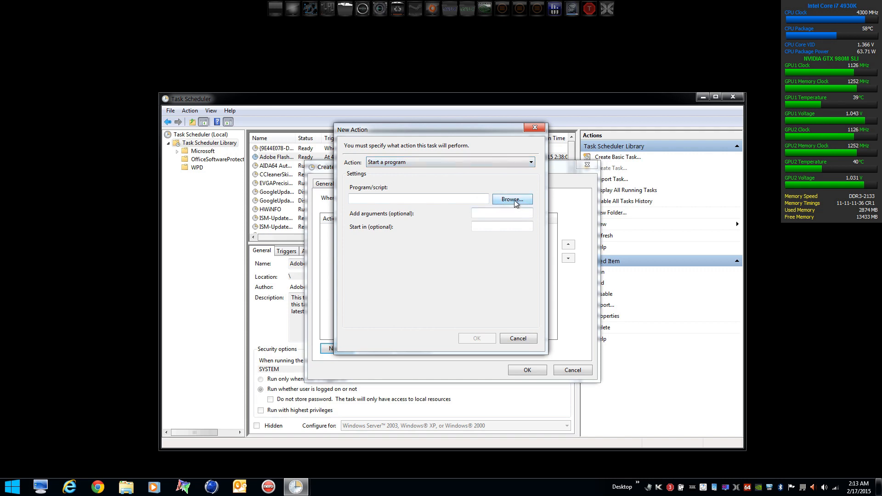
click(511, 200)
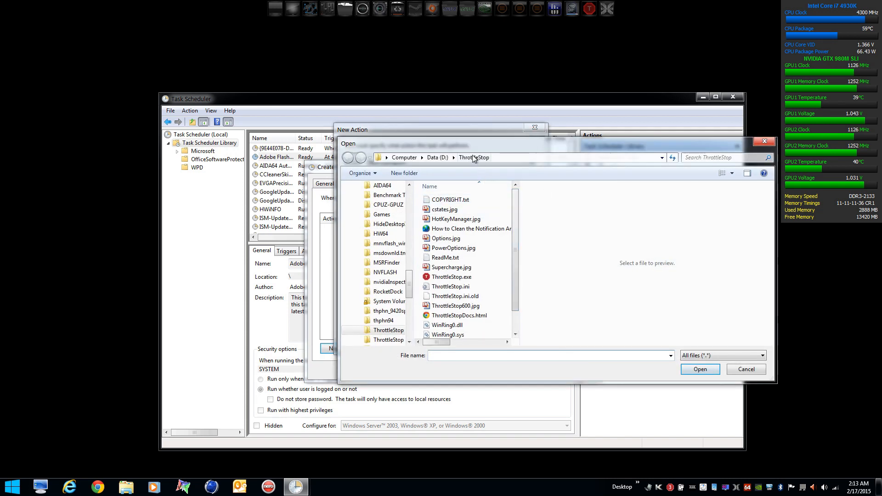
click(453, 276)
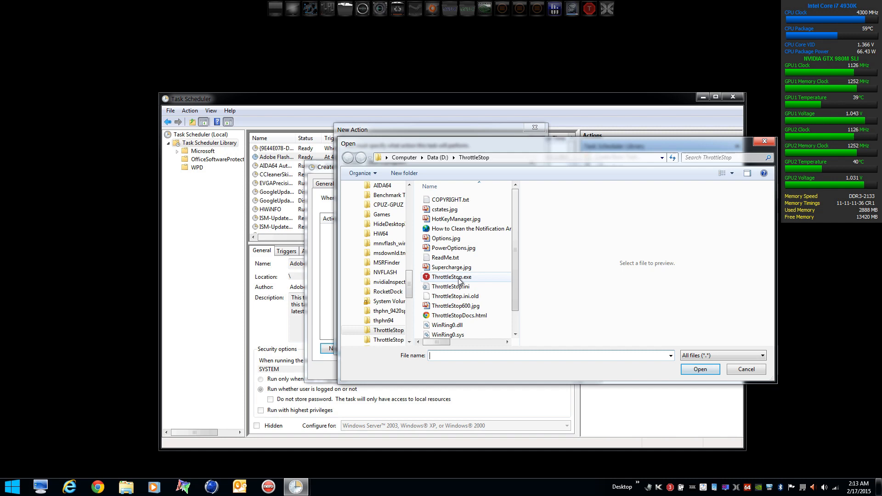
click(453, 276)
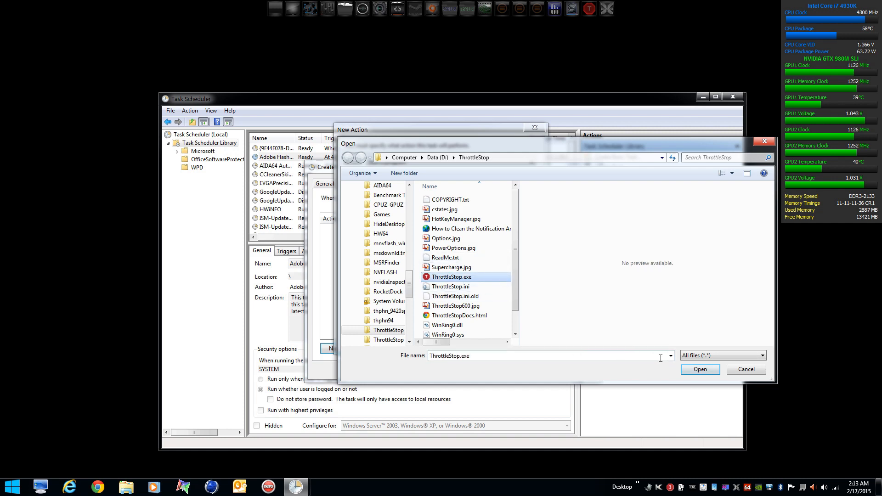
click(699, 370)
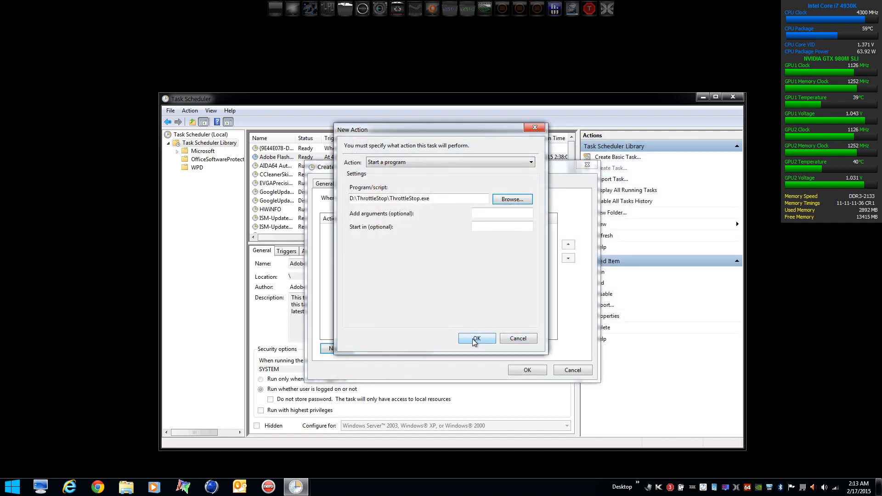
click(477, 339)
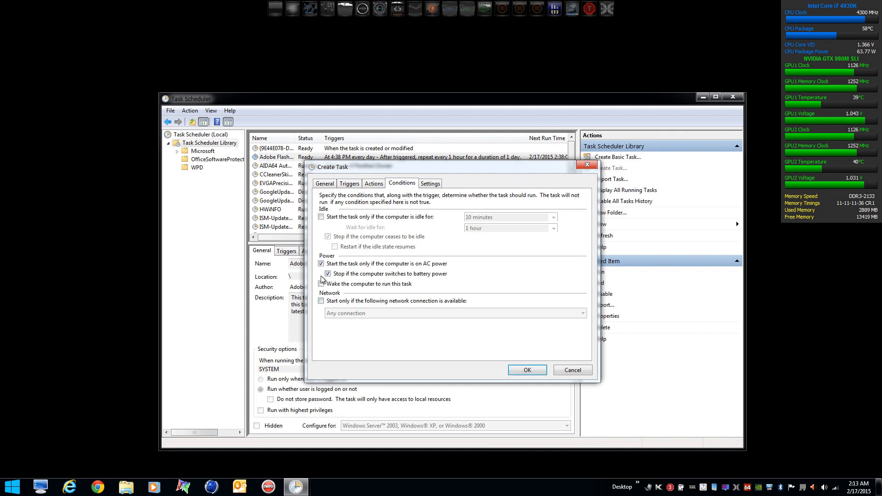
Step: Clear the AC-power conditions, enable missed-start and restart-on-failure settings, and save the ThrottleStop task
click(321, 264)
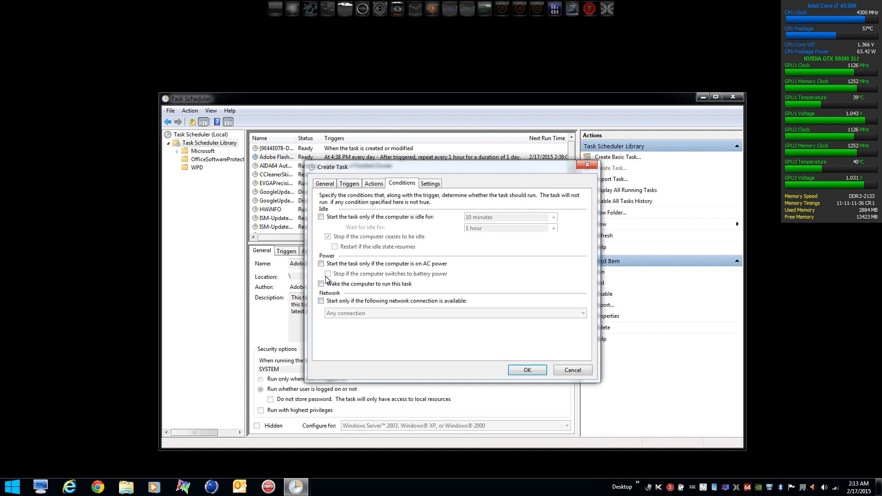
click(322, 284)
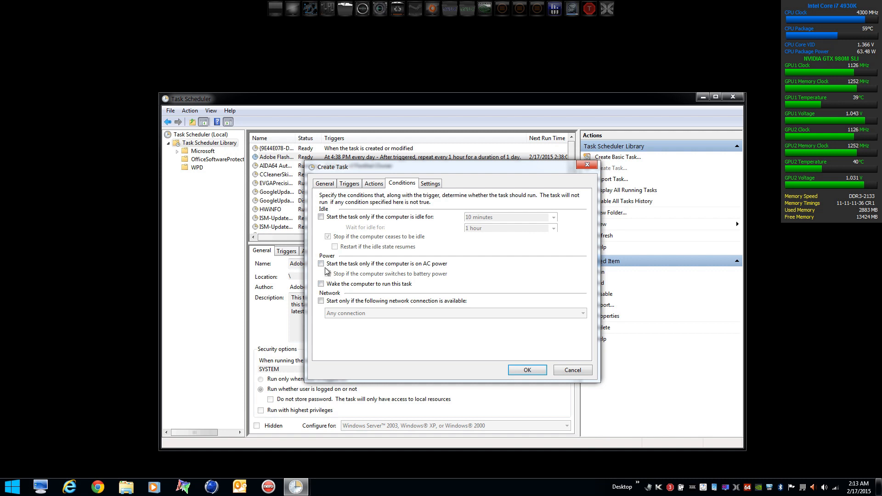
mouse_move(338, 279)
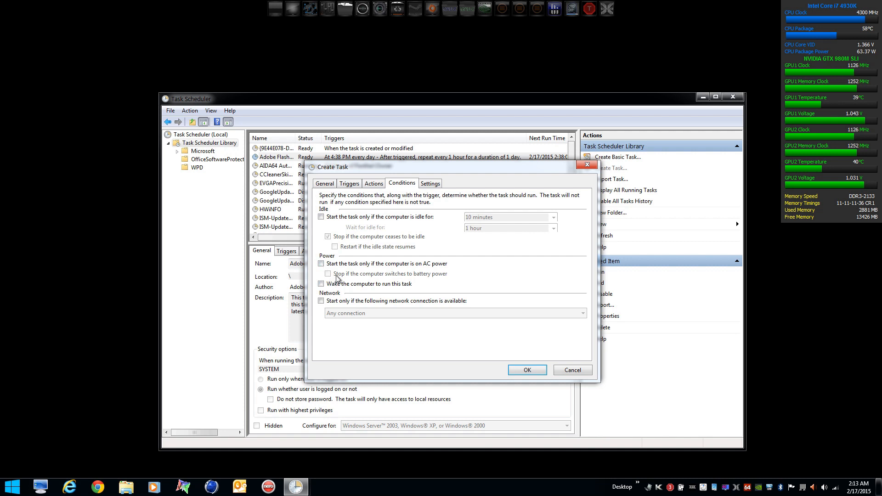
click(430, 183)
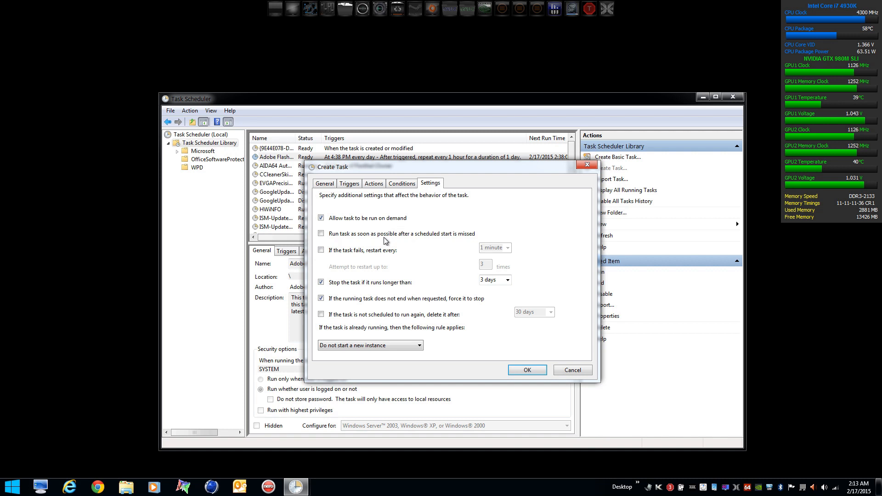
click(320, 233)
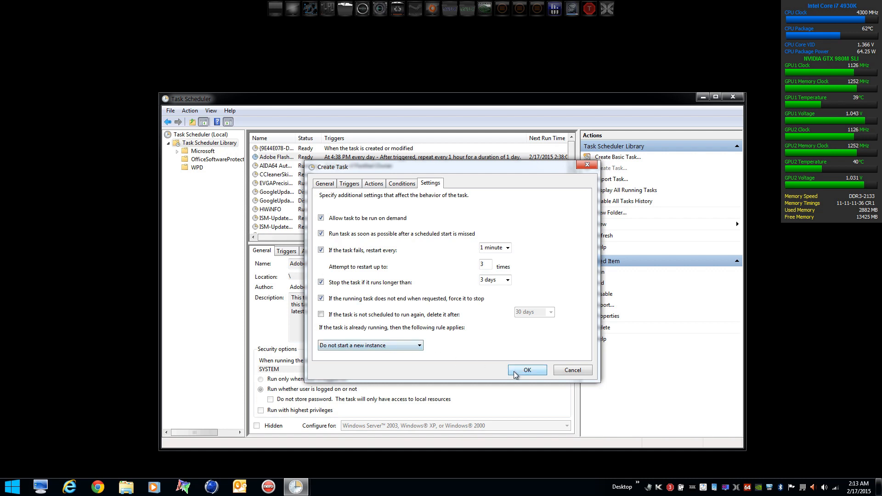
click(527, 369)
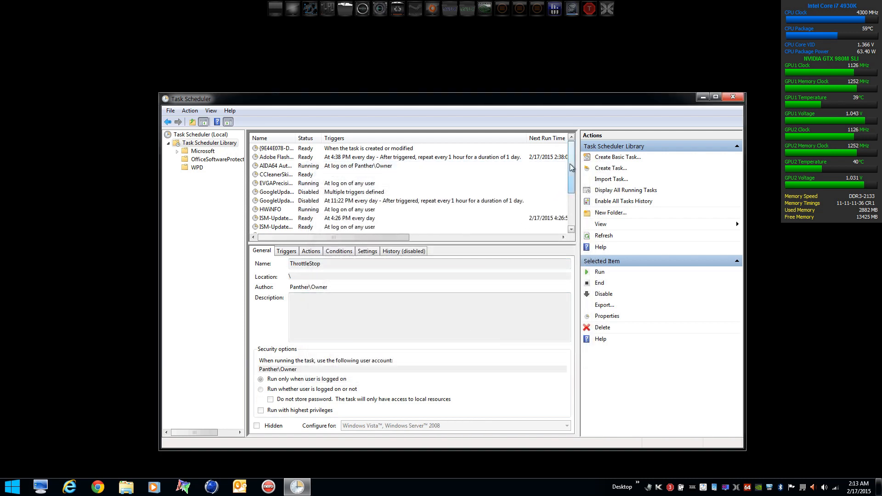
scroll(down, 3)
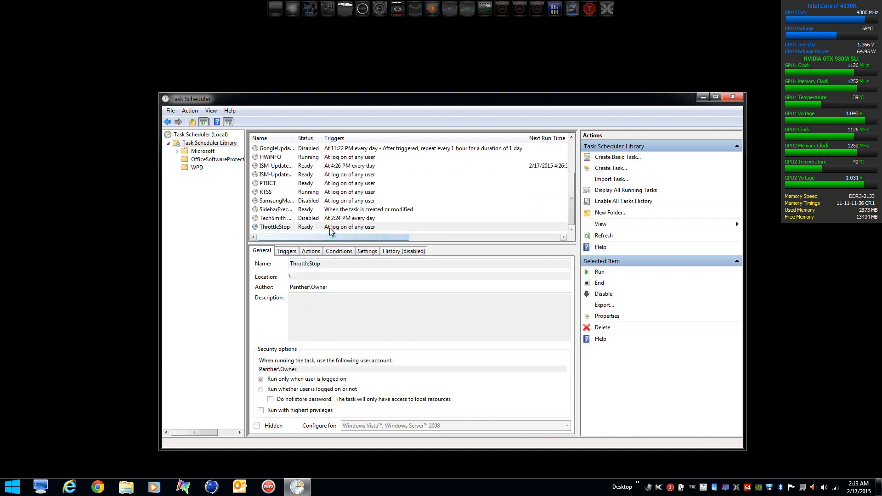